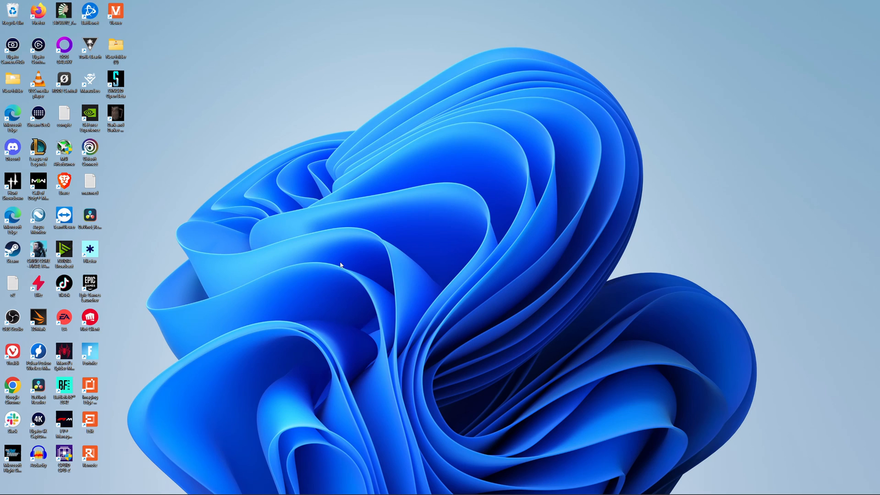
mouse_move(402, 269)
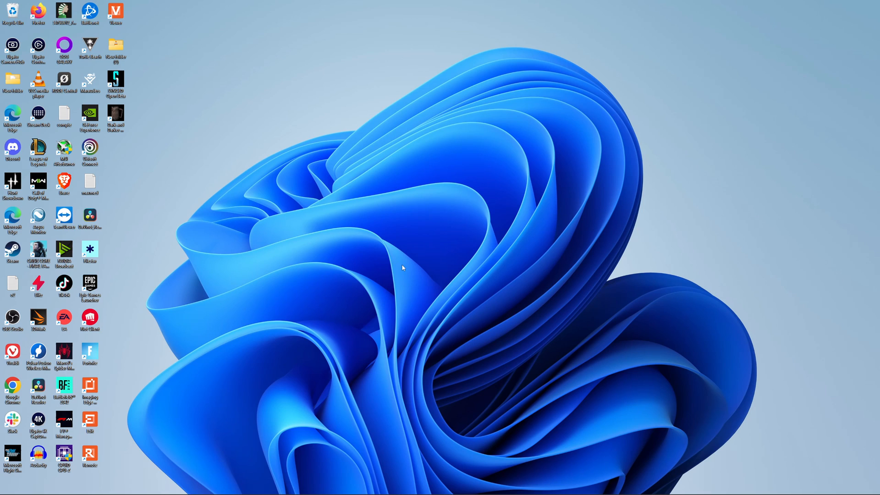
mouse_move(301, 225)
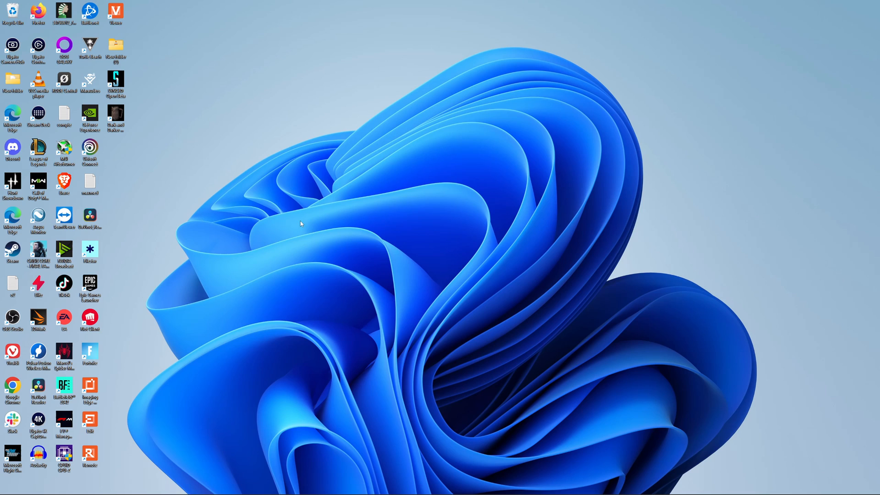
mouse_move(356, 240)
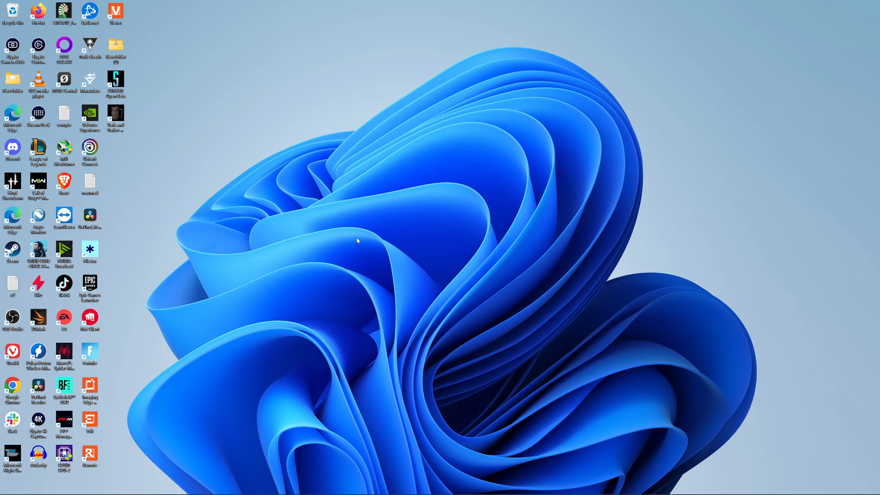
mouse_move(364, 240)
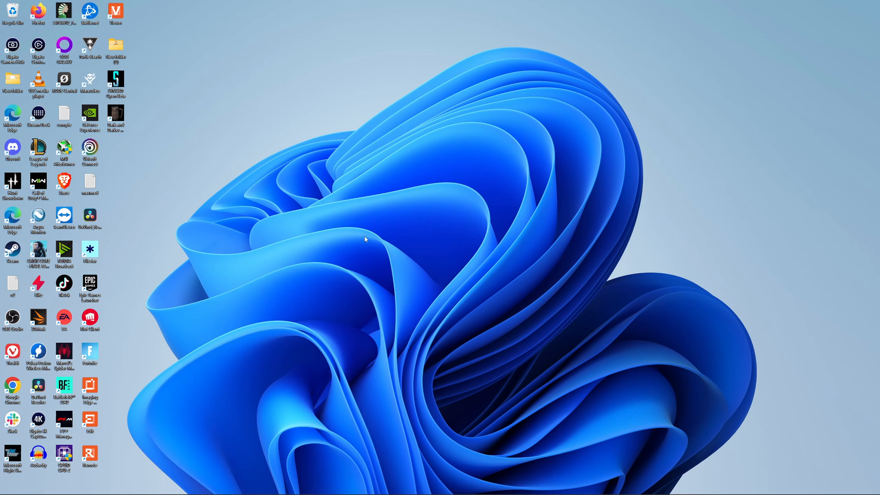
mouse_move(339, 266)
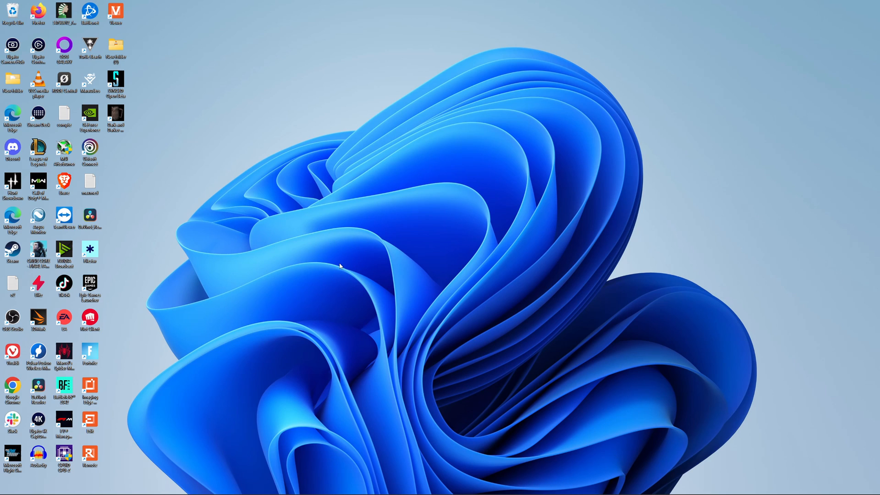
mouse_move(341, 263)
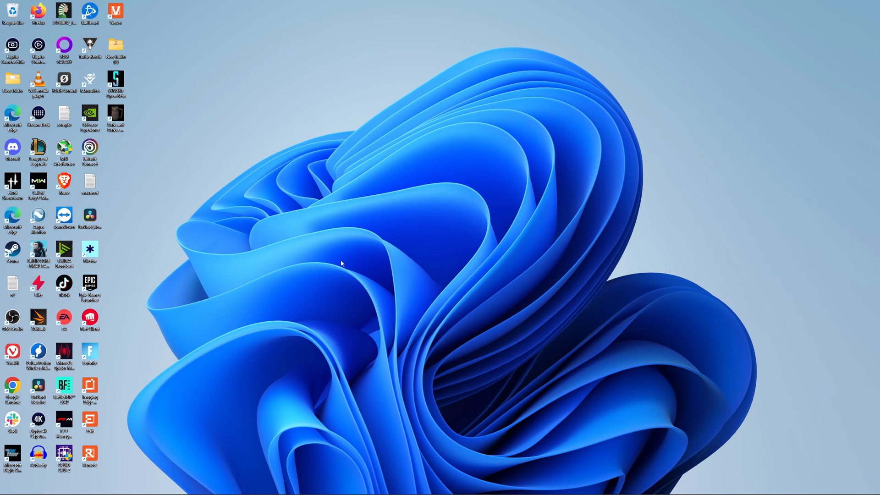
mouse_move(351, 254)
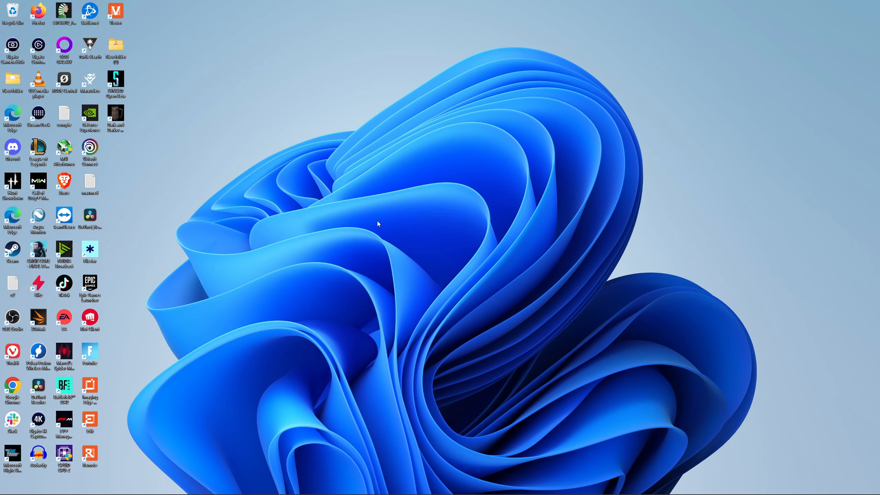
mouse_move(411, 201)
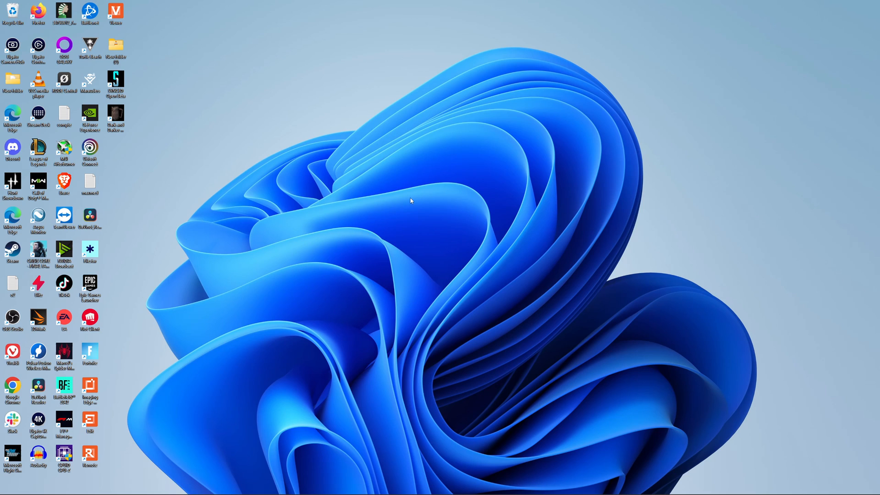
mouse_move(379, 234)
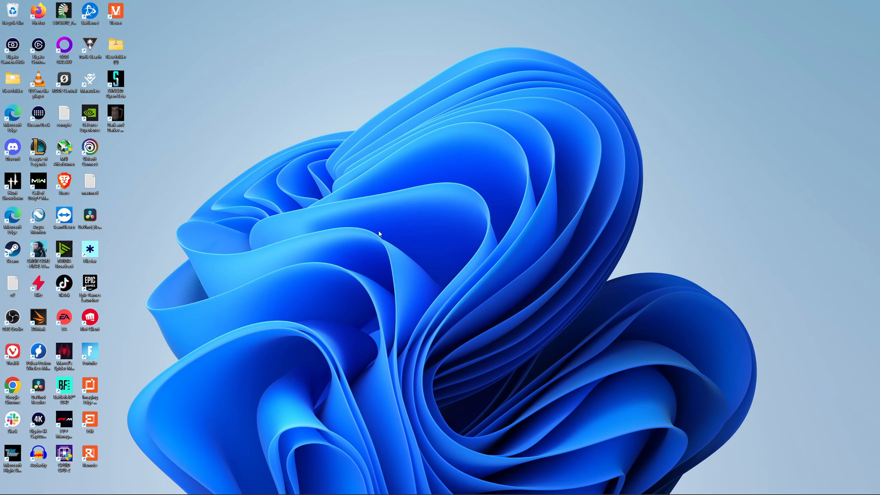
mouse_move(358, 231)
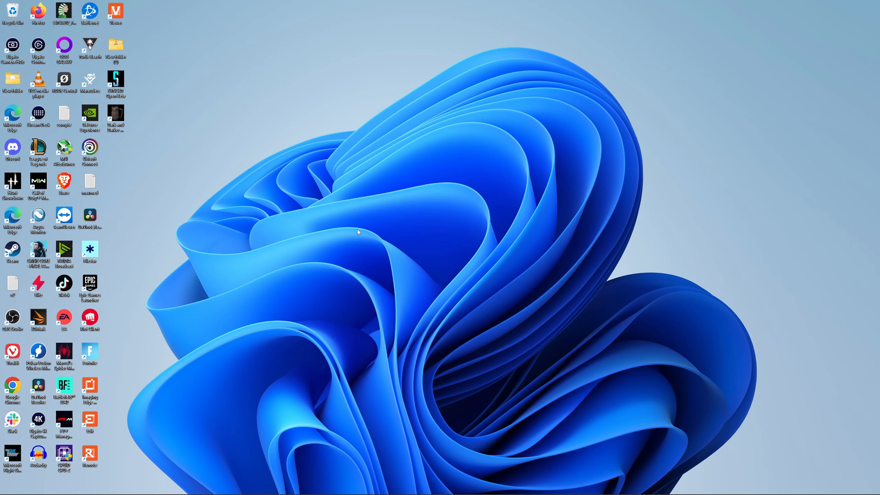
mouse_move(335, 236)
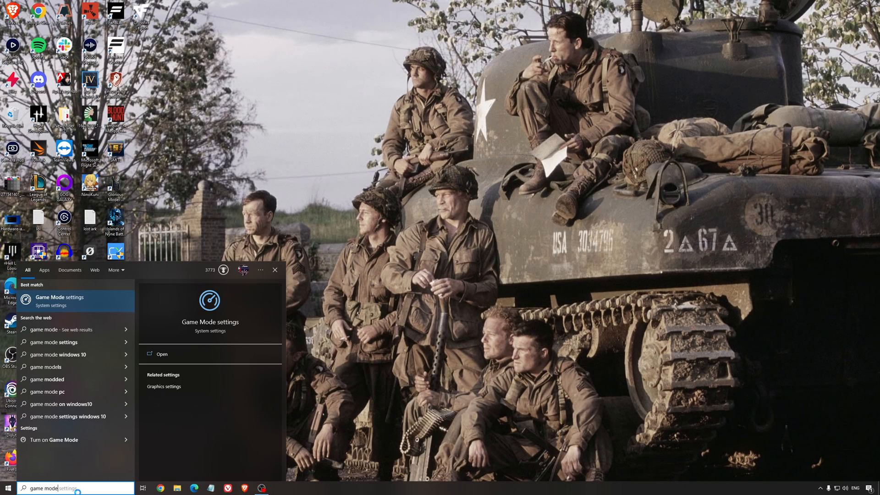
Step: Show the Game Mode settings page with Game Mode switched on
left_click(161, 354)
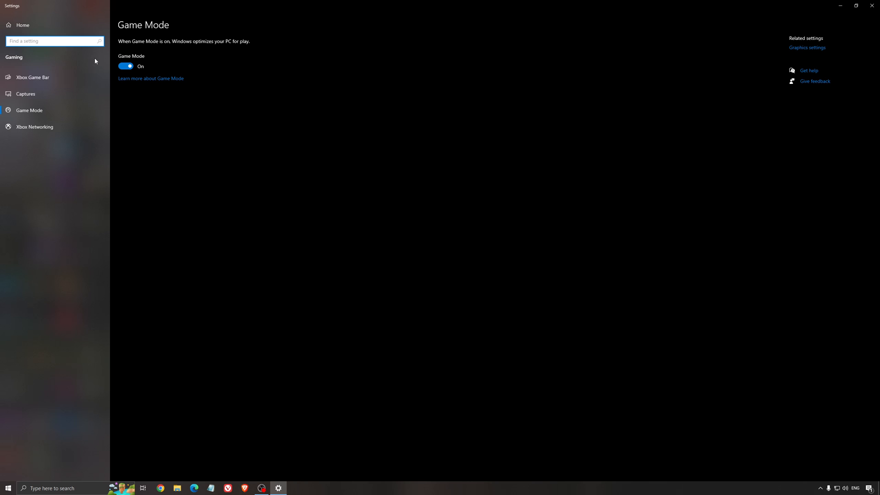
mouse_move(347, 157)
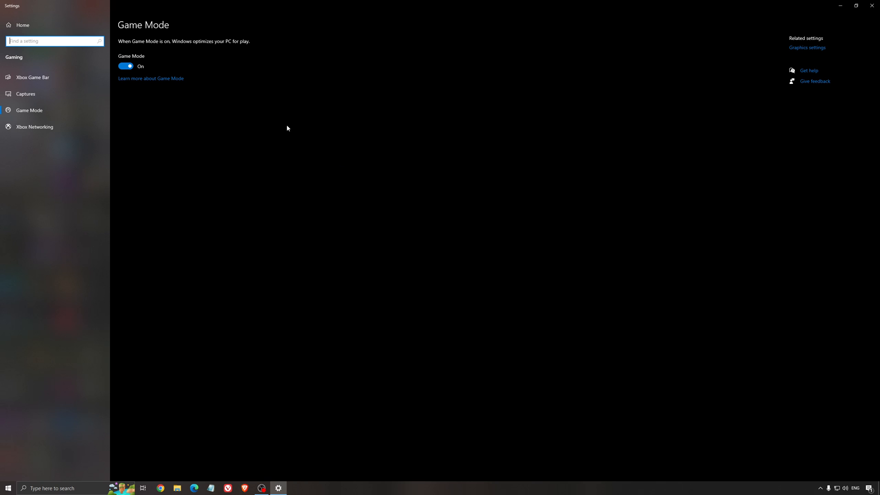
mouse_move(223, 112)
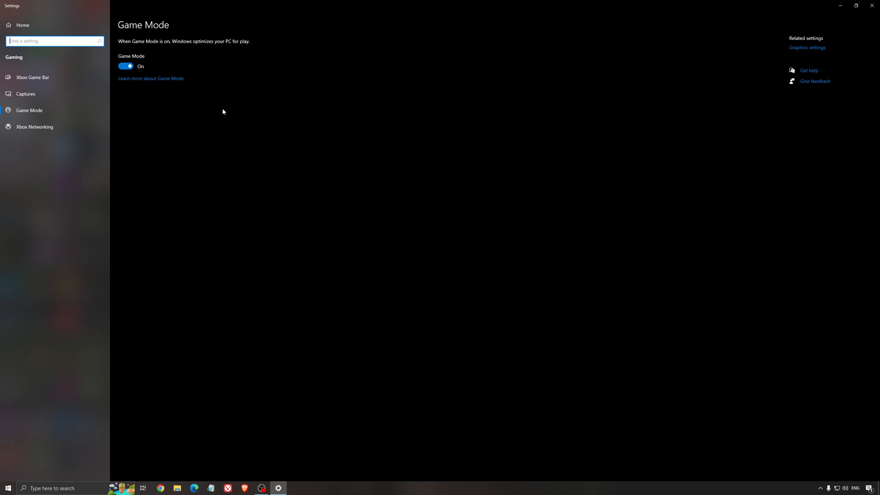
mouse_move(253, 147)
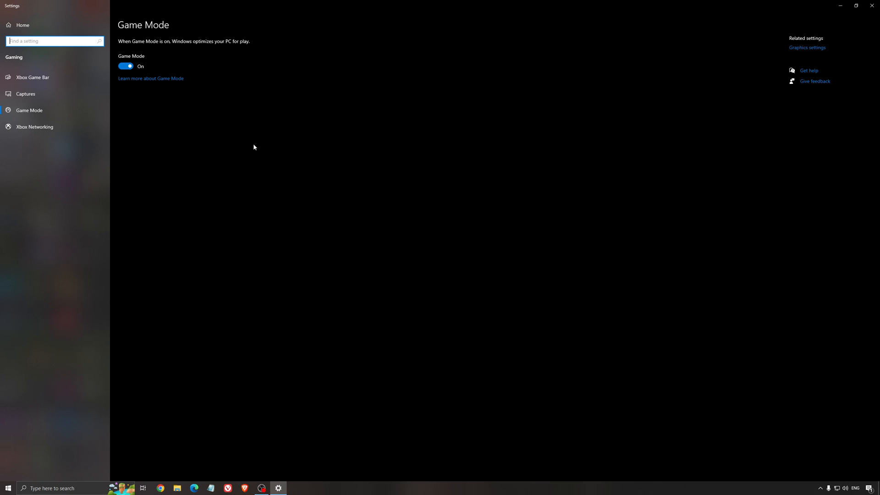
mouse_move(57, 77)
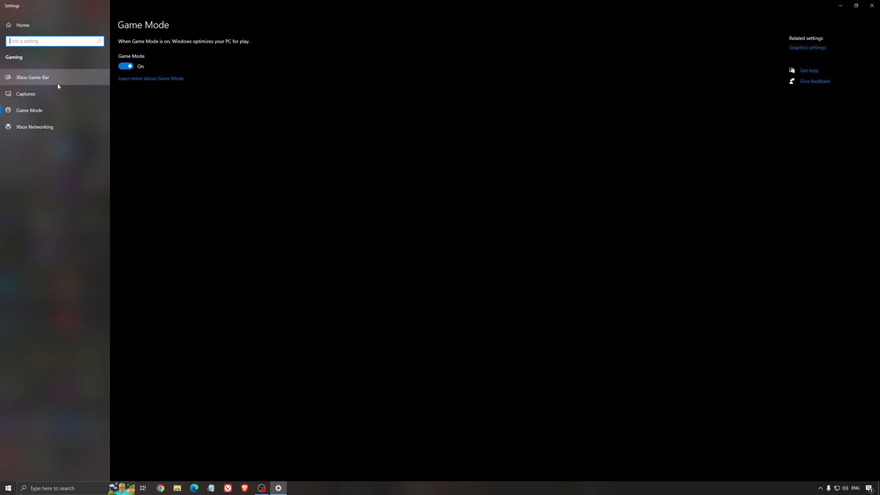
Step: Verify Xbox Game Bar is off and Captures has background recording and audio off
left_click(32, 77)
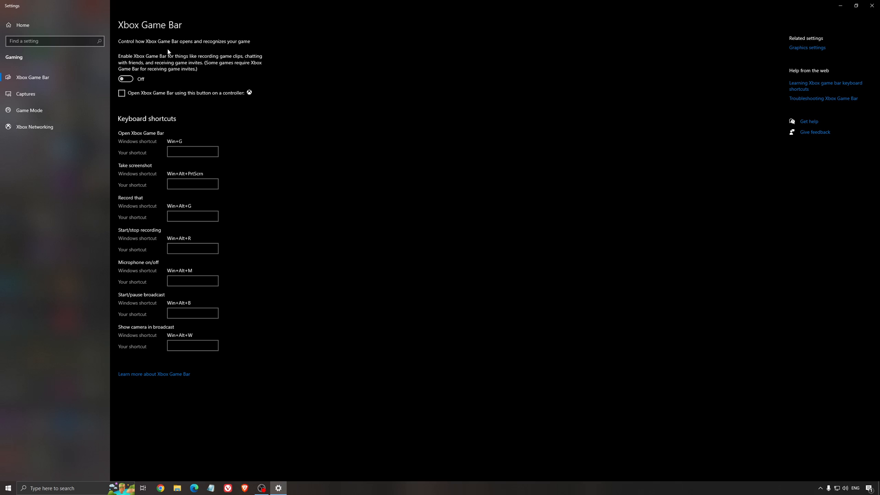
mouse_move(394, 122)
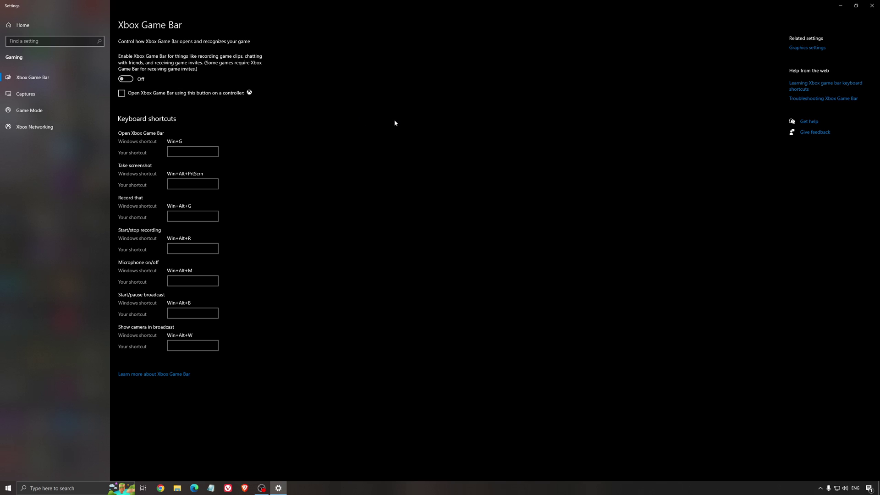
mouse_move(382, 126)
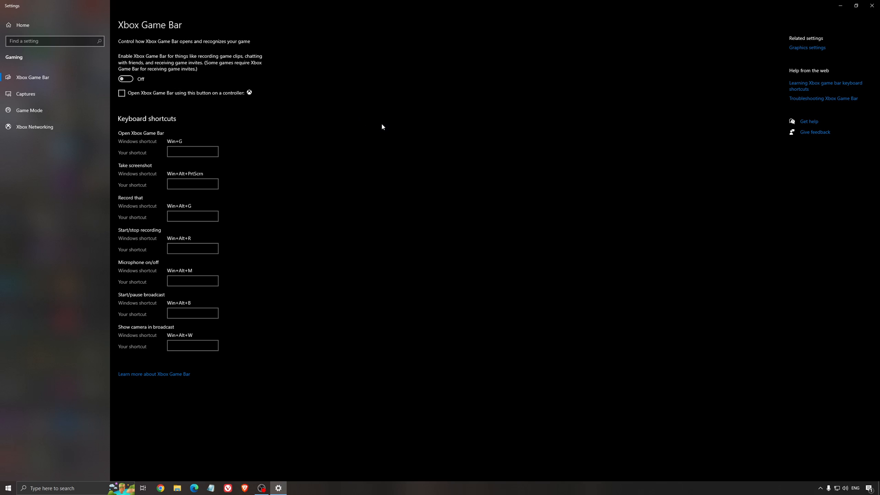
mouse_move(253, 129)
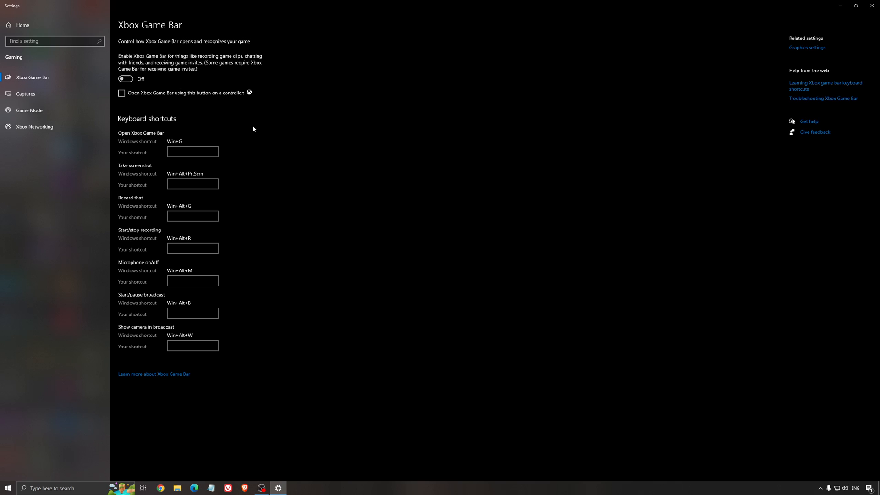
left_click(25, 93)
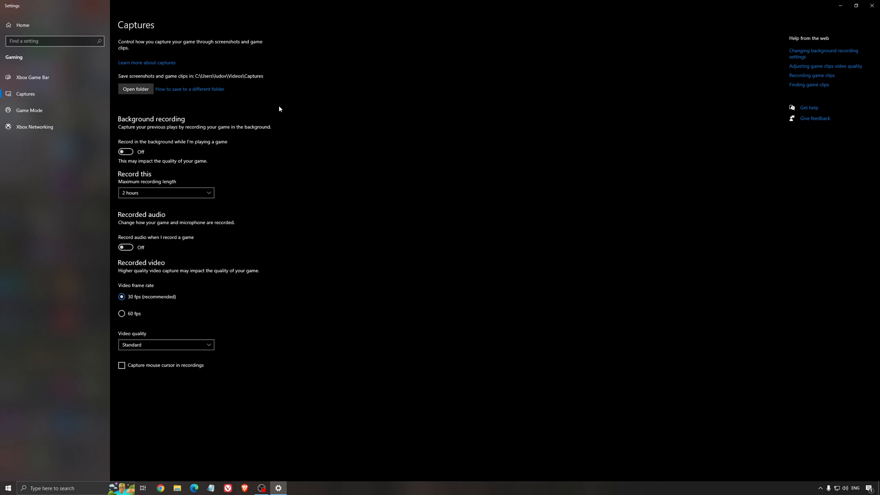
mouse_move(158, 128)
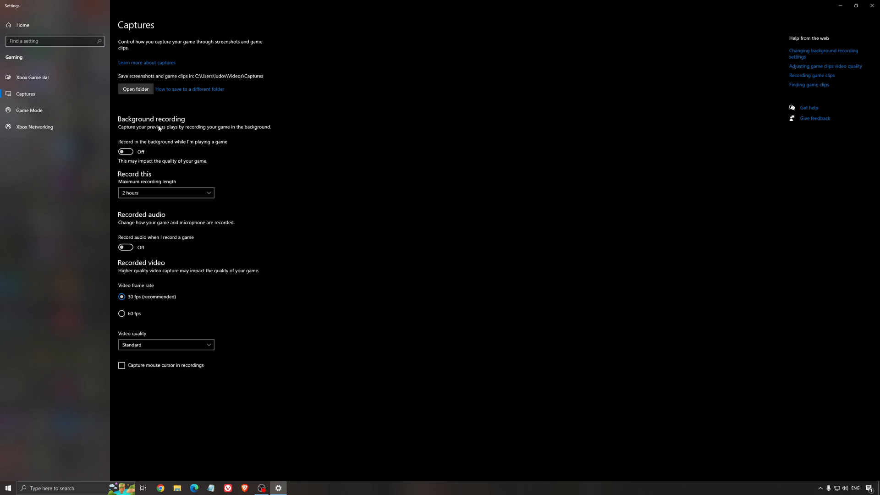
mouse_move(363, 203)
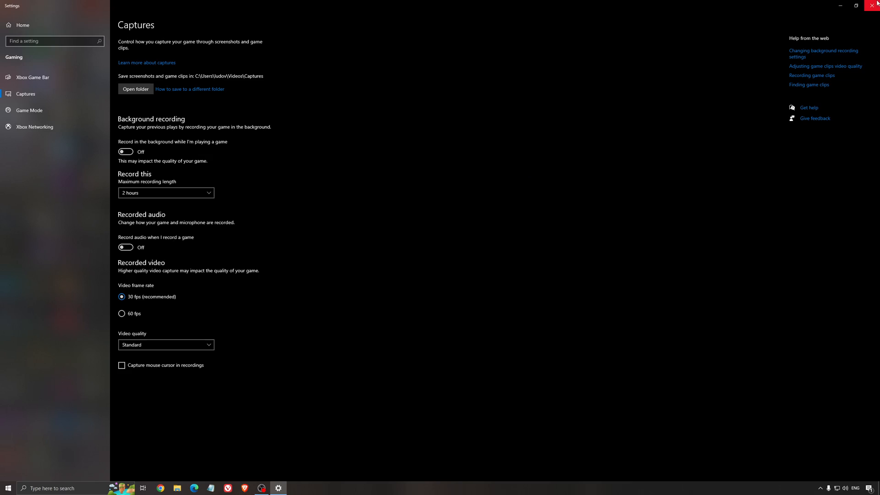
Step: Close Settings to reveal the hardware-accelerated GPU scheduling screenshot in Photos
left_click(874, 6)
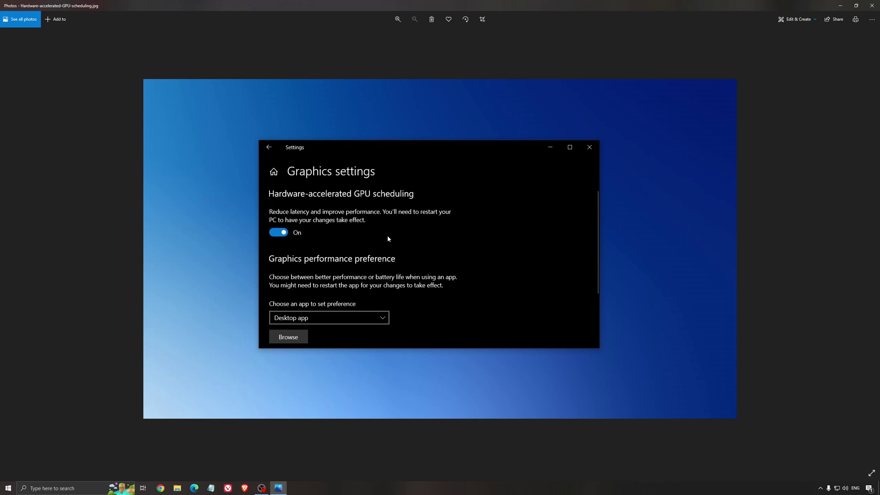
mouse_move(330, 165)
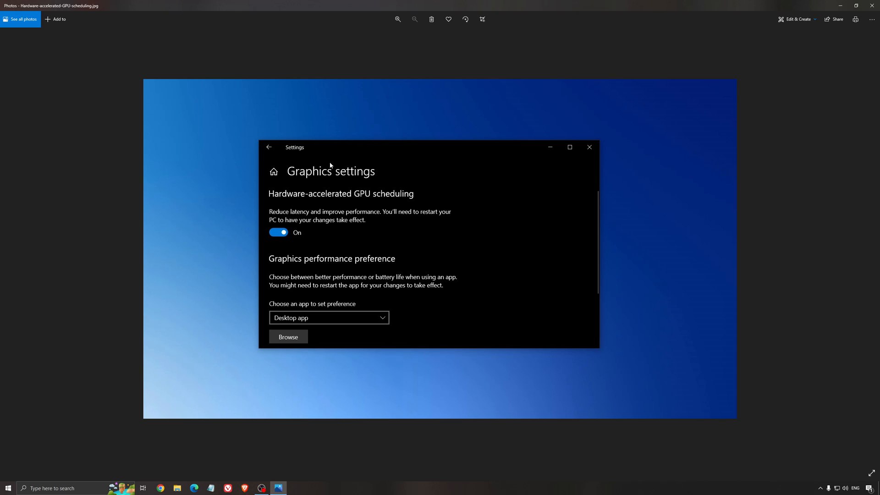
mouse_move(484, 249)
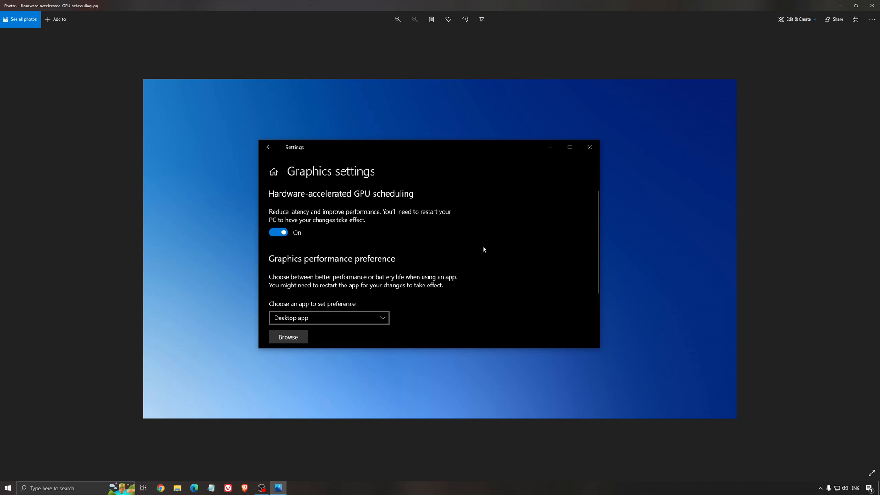
mouse_move(438, 247)
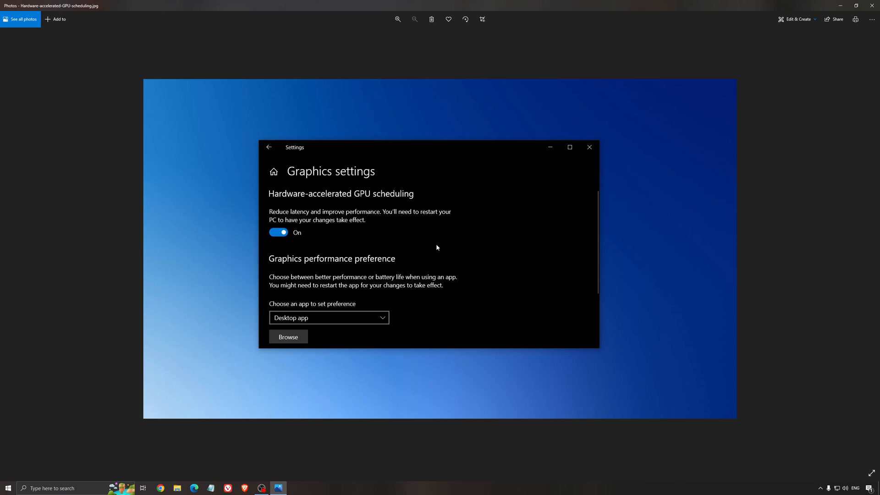
mouse_move(479, 270)
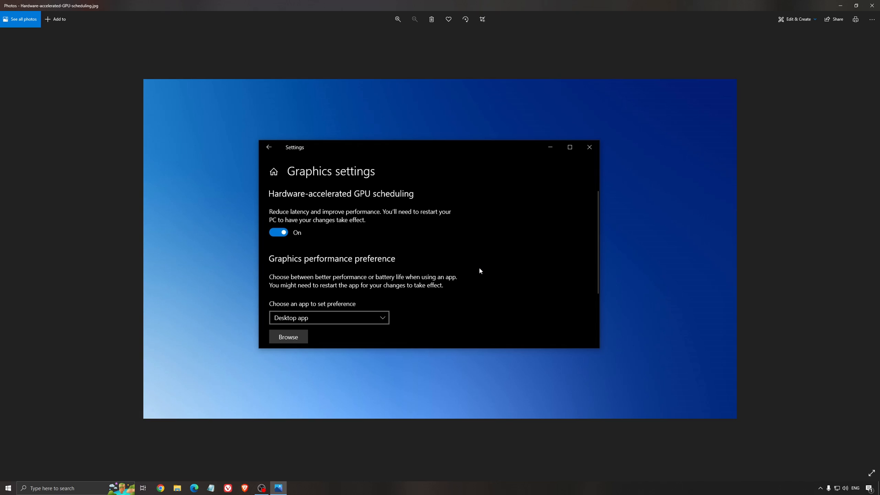
mouse_move(475, 272)
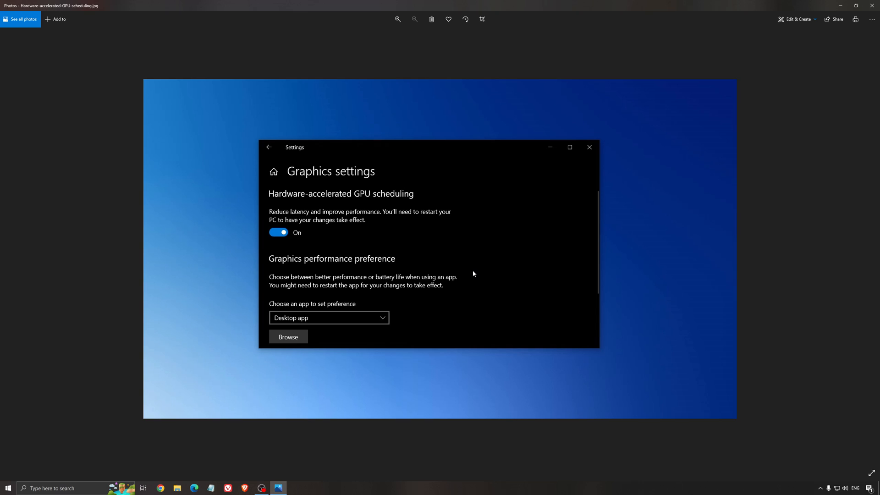
mouse_move(412, 236)
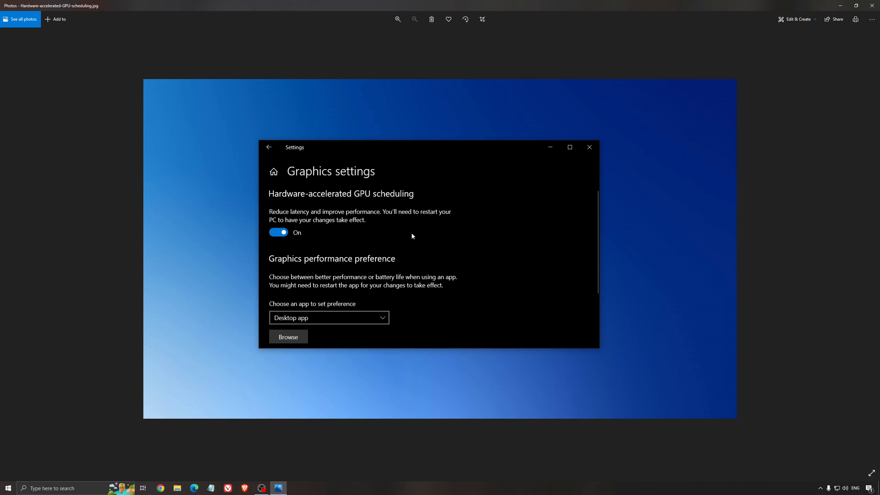
mouse_move(873, 3)
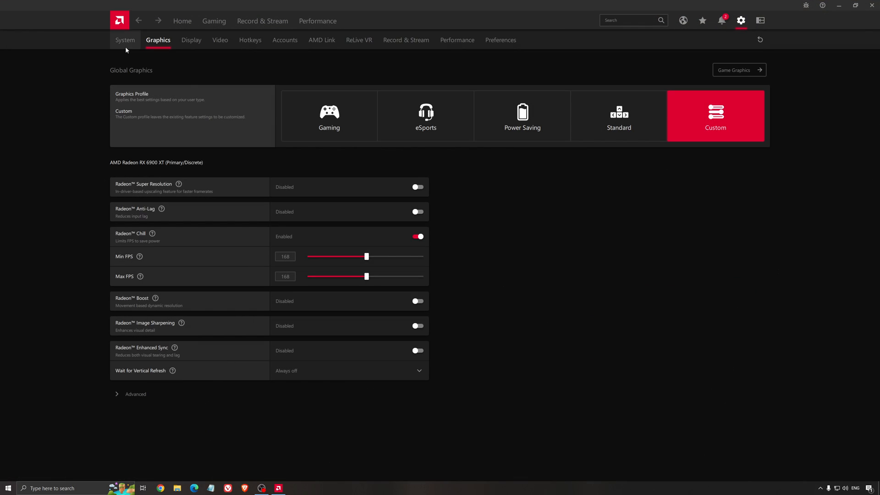
Step: Return Adrenalin Edition to its Home overview with recent games and driver status
left_click(182, 21)
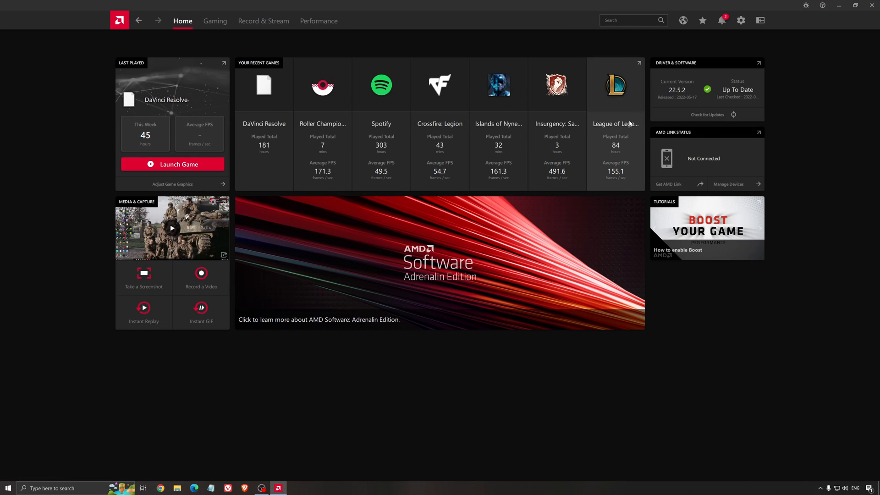
mouse_move(626, 149)
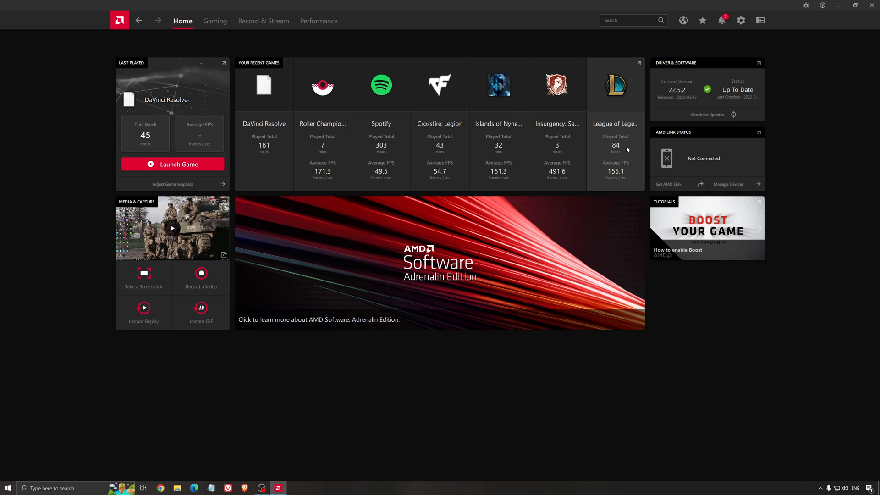
mouse_move(608, 131)
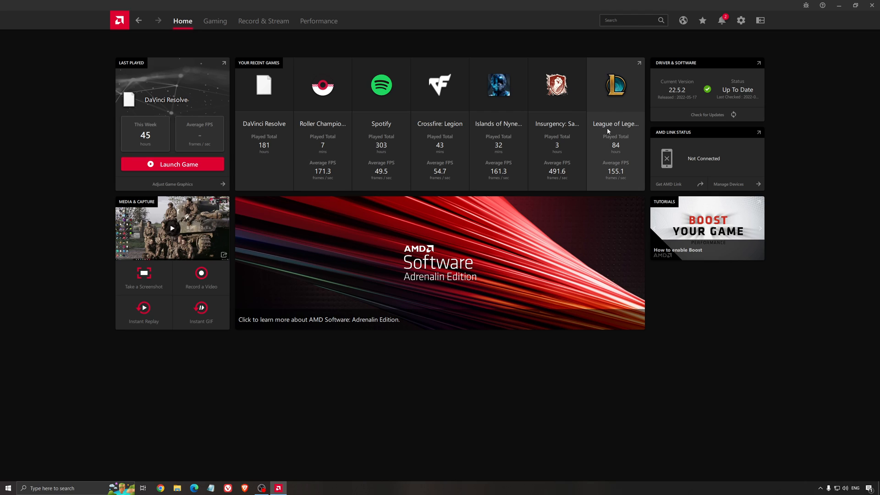
mouse_move(558, 64)
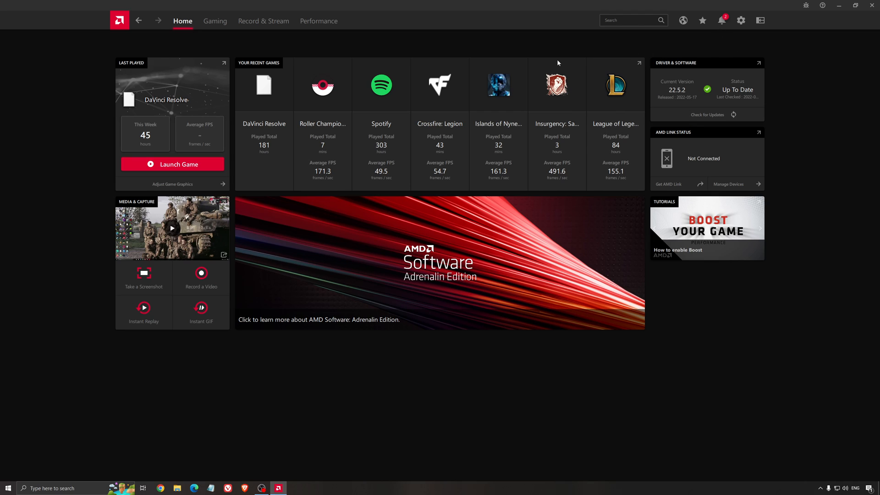
mouse_move(721, 106)
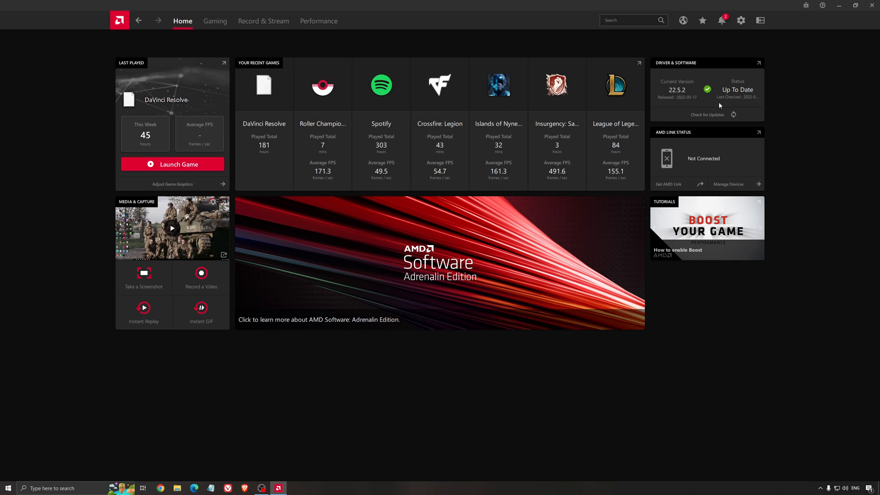
mouse_move(697, 102)
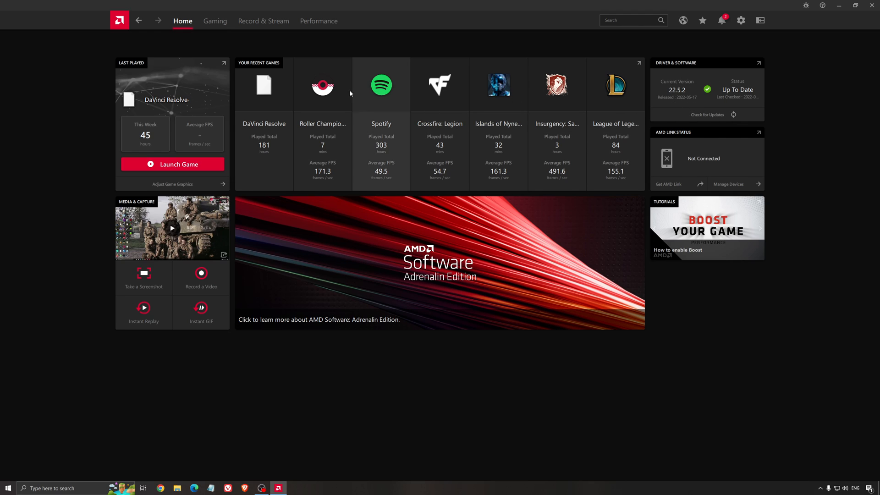
Step: Show the Global Graphics Custom profile with Radeon Chill at 168 FPS
left_click(741, 20)
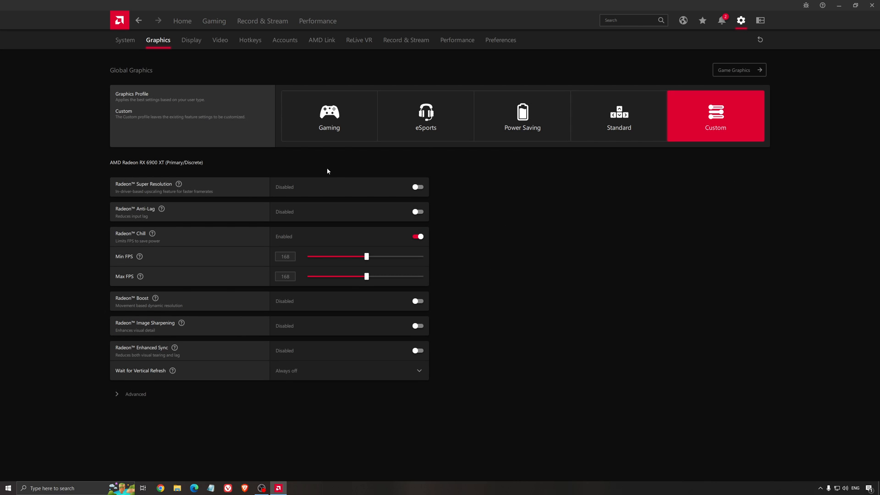
mouse_move(141, 171)
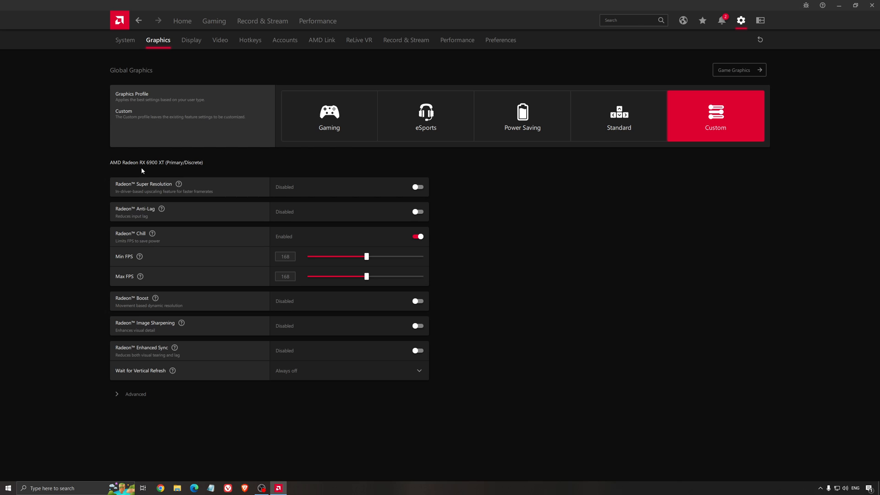
mouse_move(224, 130)
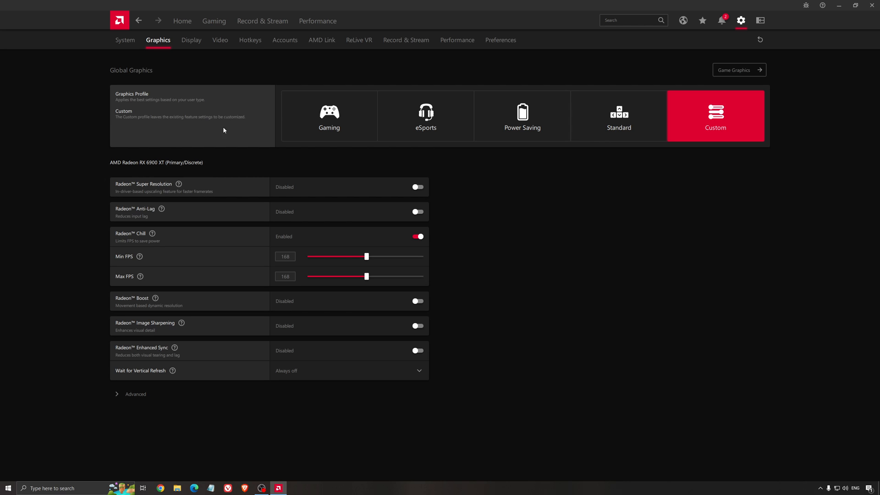
mouse_move(164, 187)
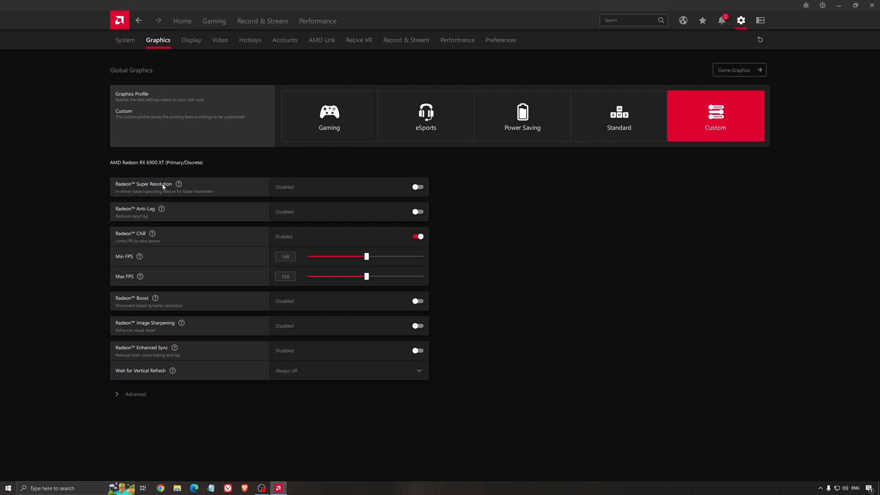
mouse_move(249, 173)
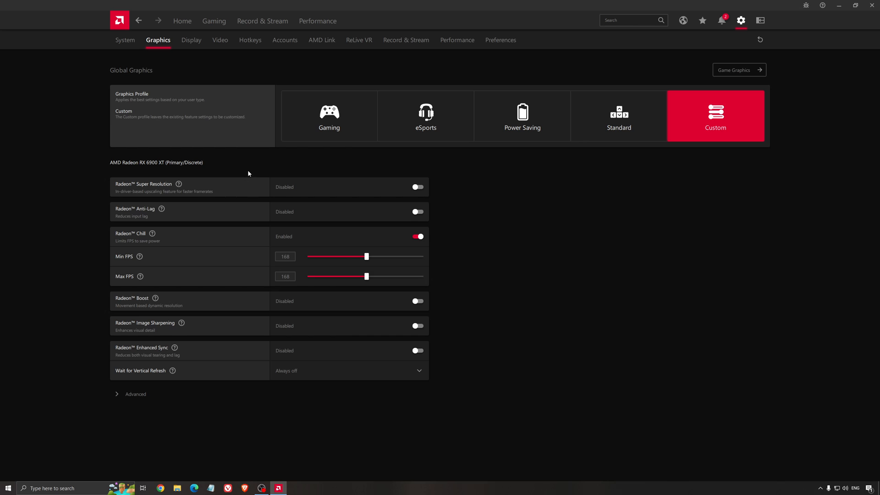
mouse_move(240, 216)
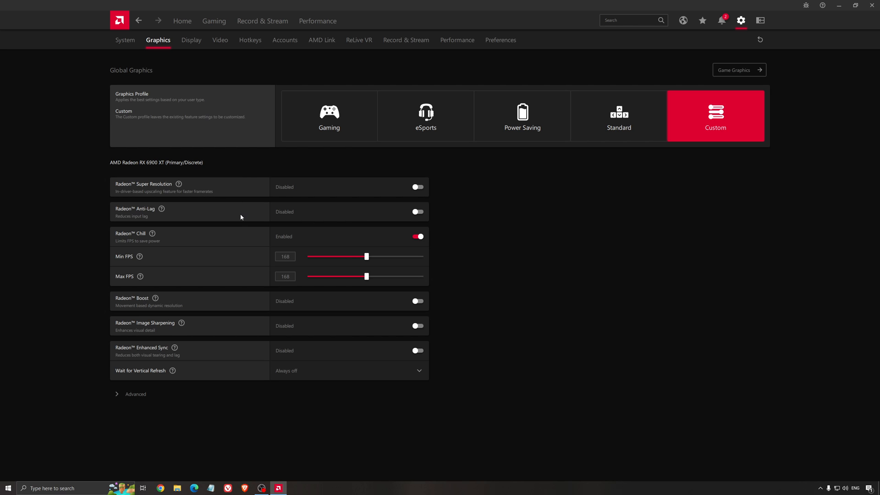
mouse_move(248, 206)
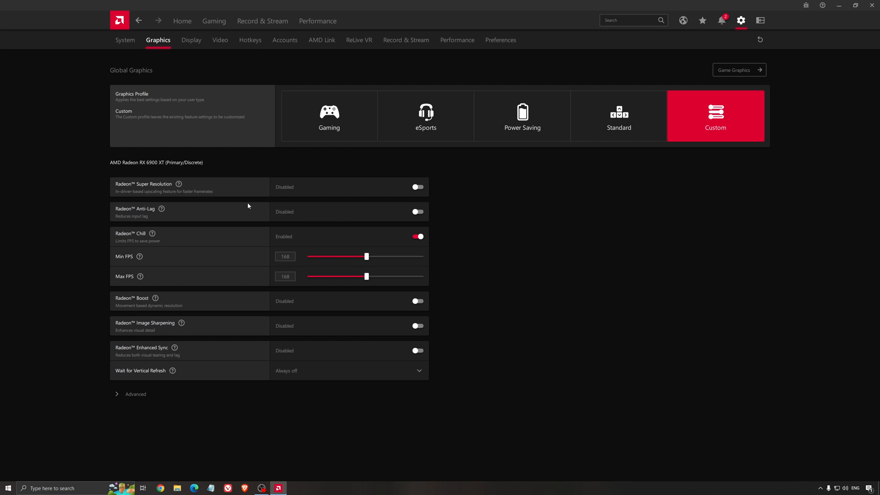
mouse_move(275, 181)
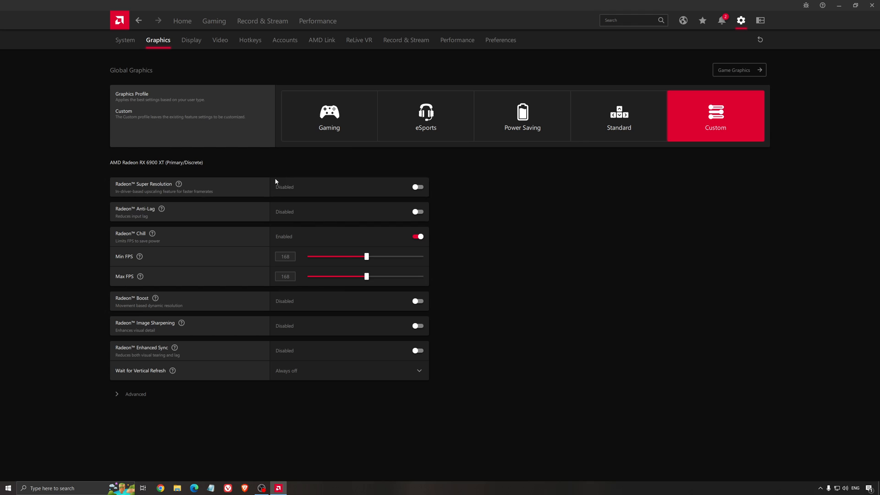
mouse_move(242, 199)
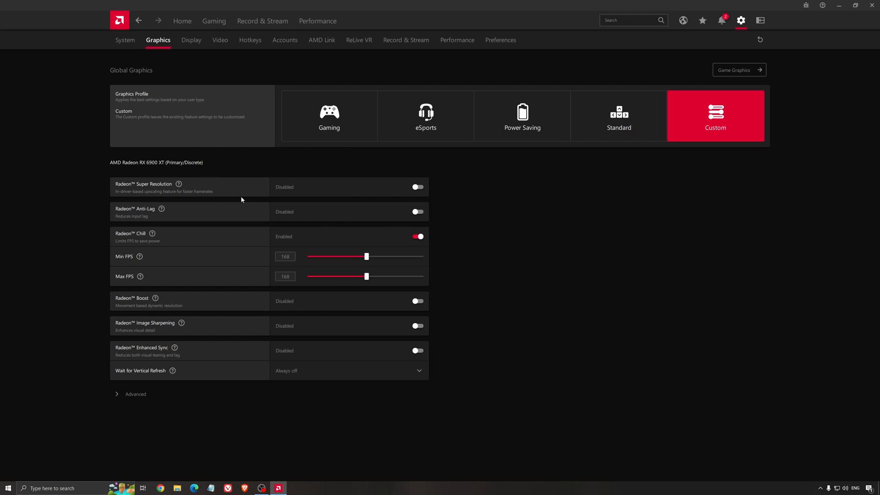
mouse_move(408, 191)
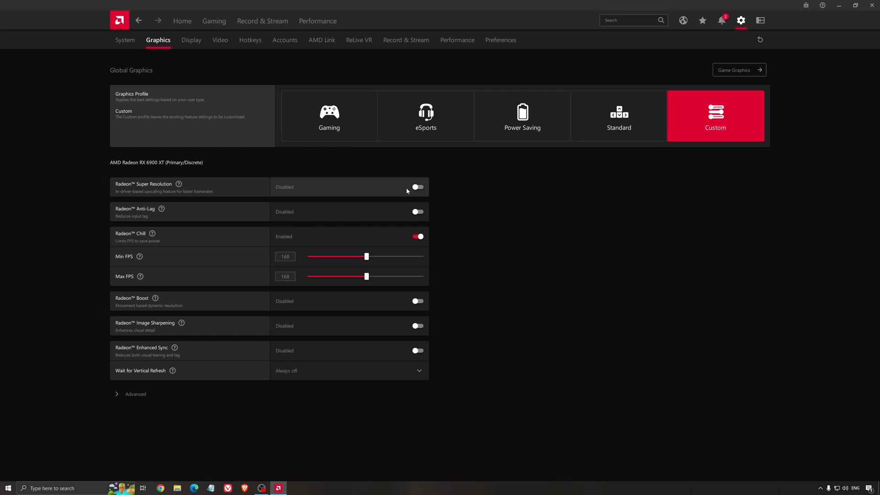
mouse_move(399, 194)
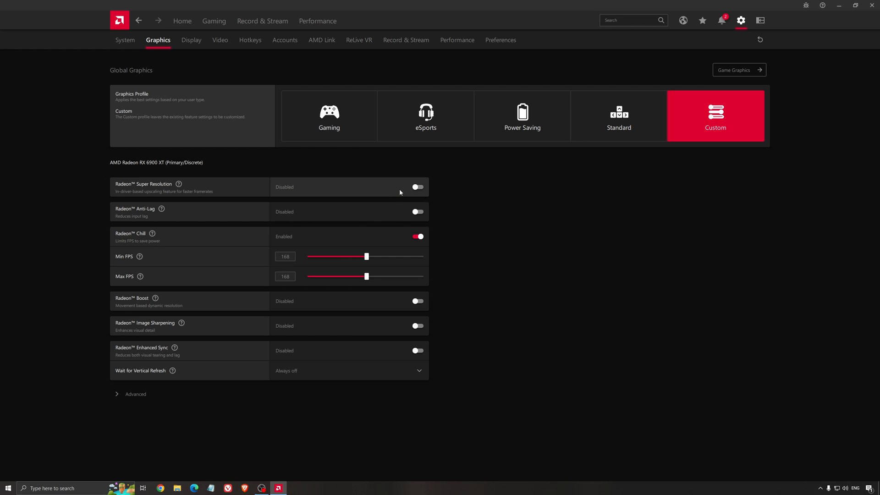
mouse_move(180, 196)
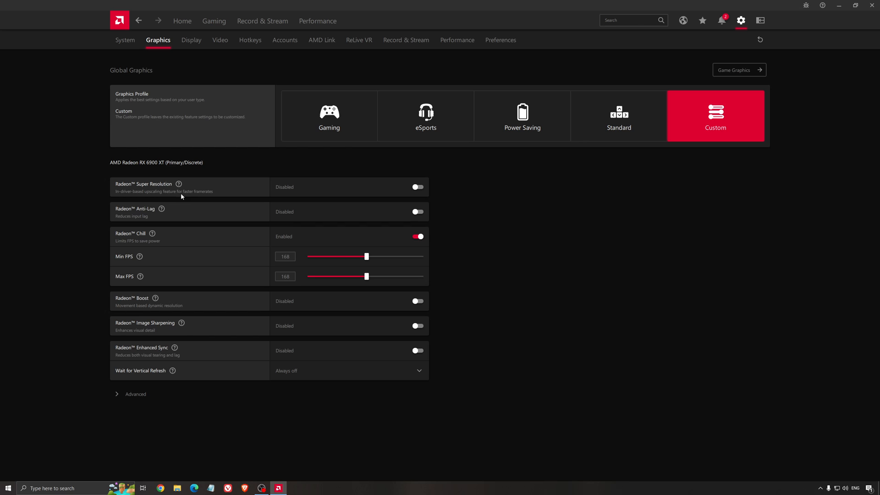
mouse_move(201, 194)
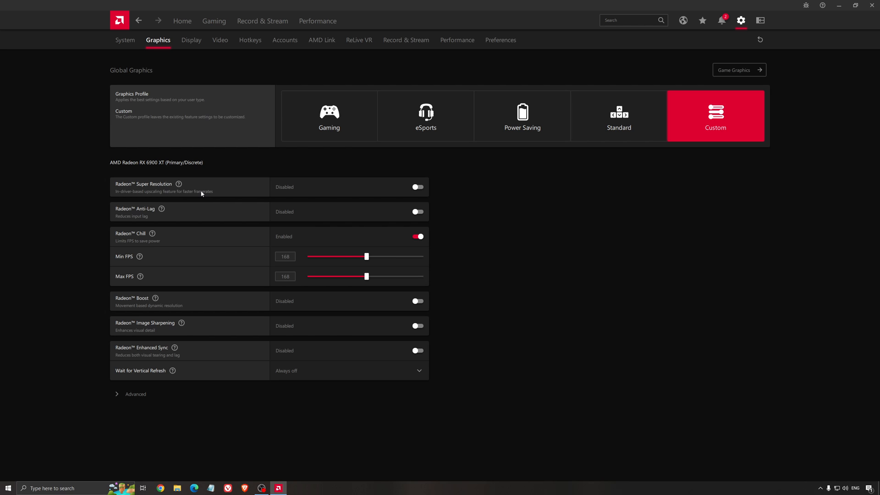
mouse_move(212, 191)
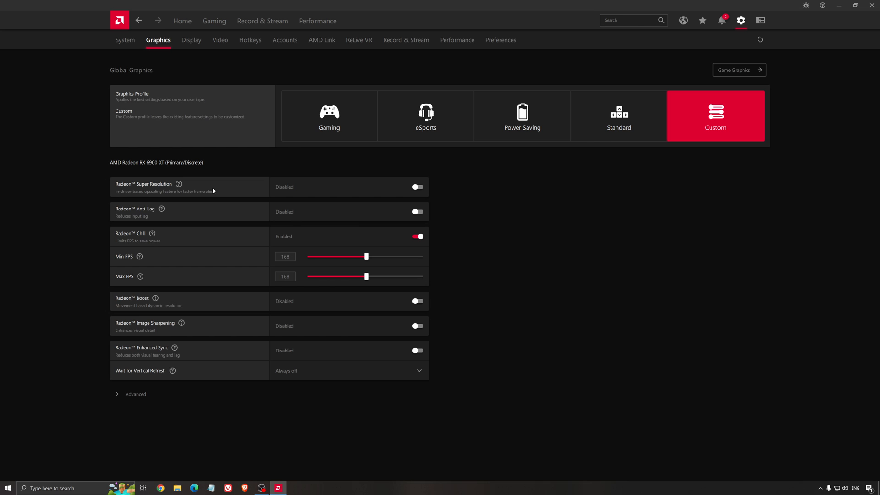
mouse_move(503, 212)
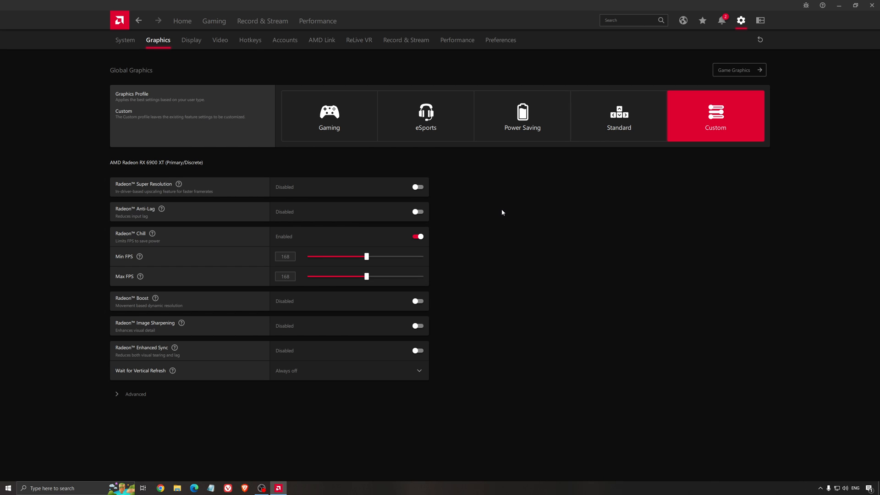
mouse_move(489, 214)
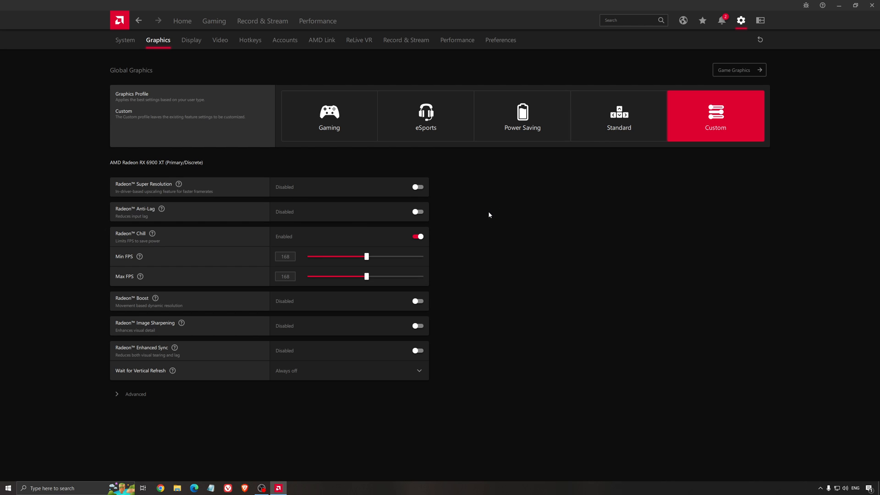
mouse_move(483, 219)
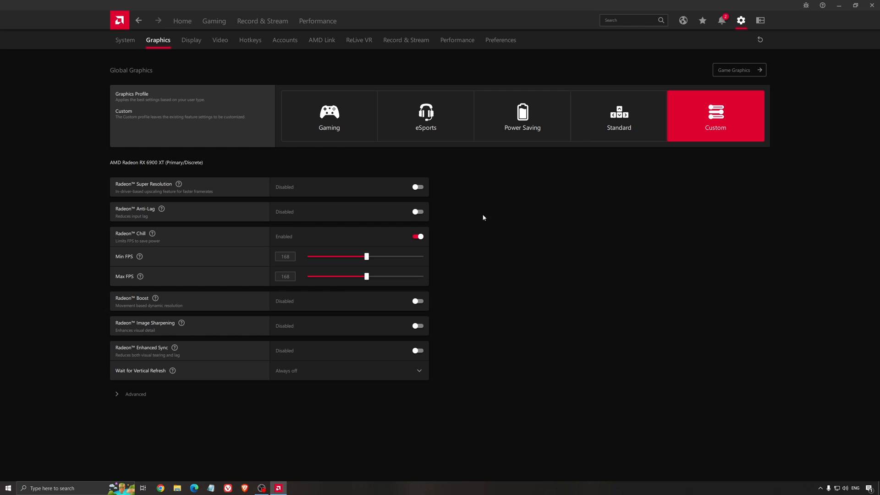
mouse_move(491, 229)
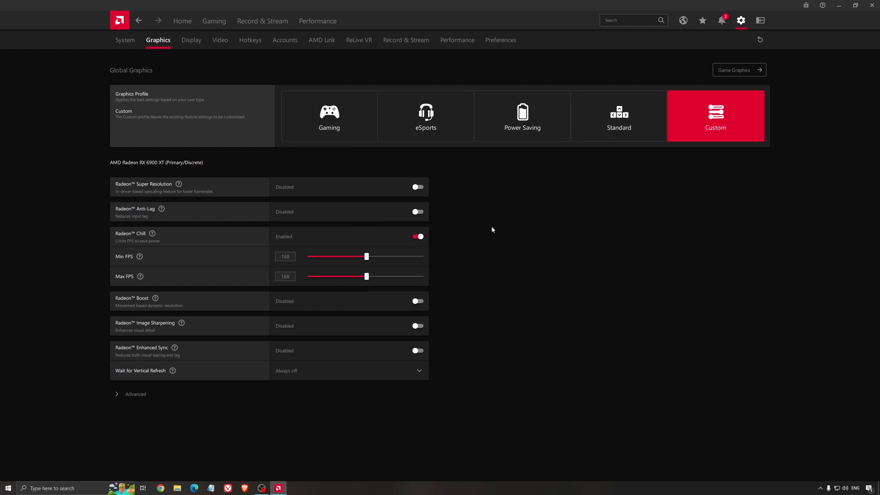
mouse_move(490, 229)
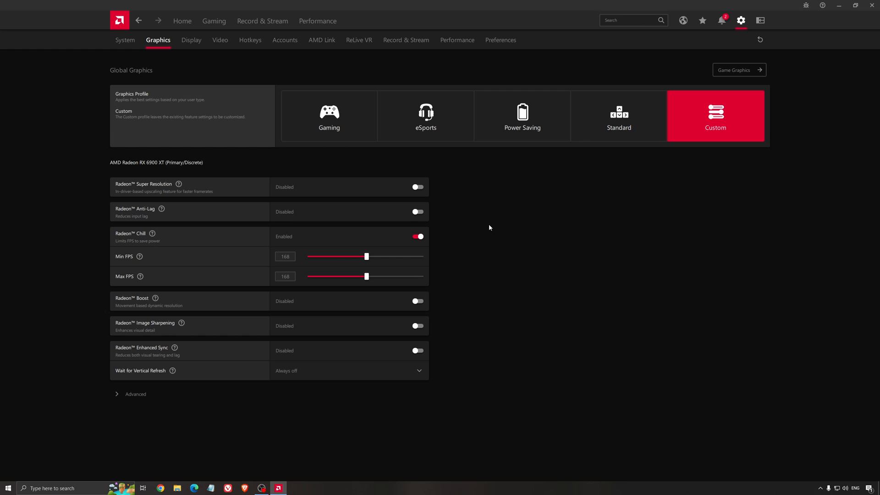
mouse_move(499, 189)
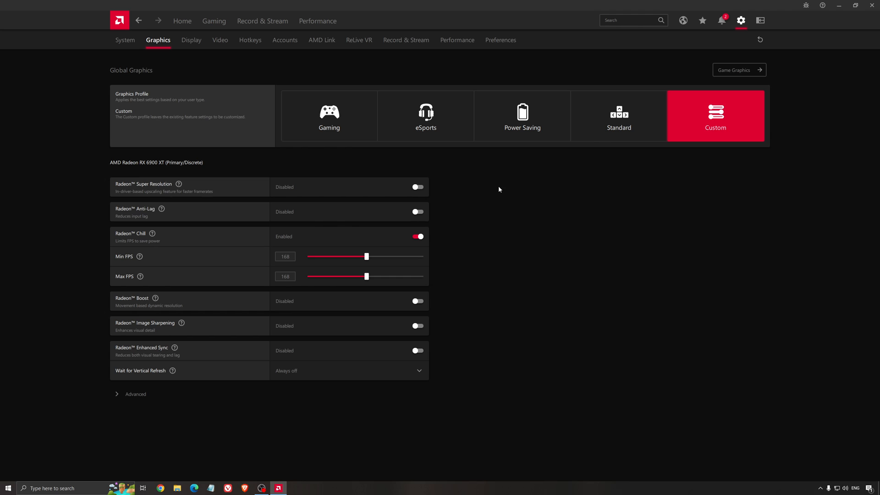
mouse_move(507, 214)
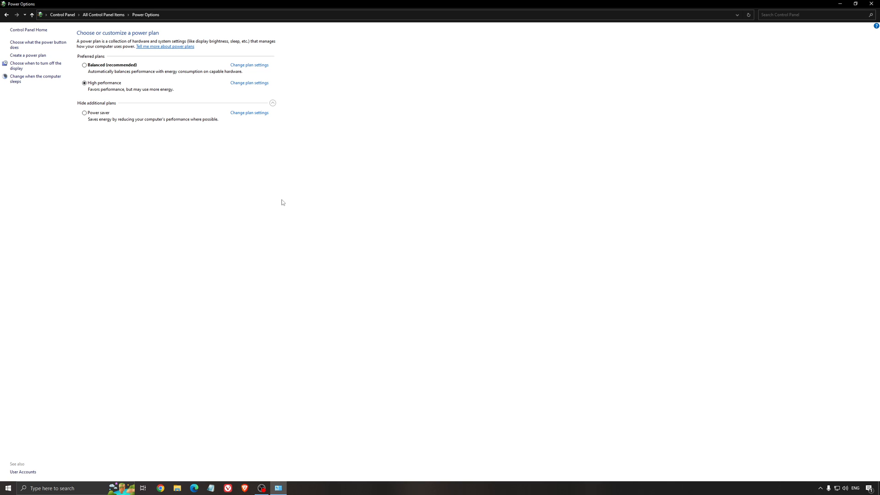
mouse_move(253, 201)
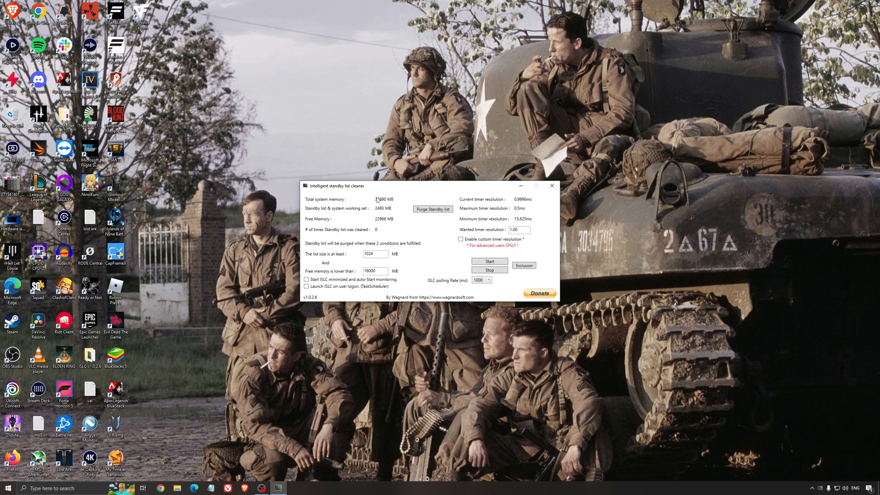
Step: Select the ISLC free-memory field for the 16000 MB purge threshold
triple_click(375, 271)
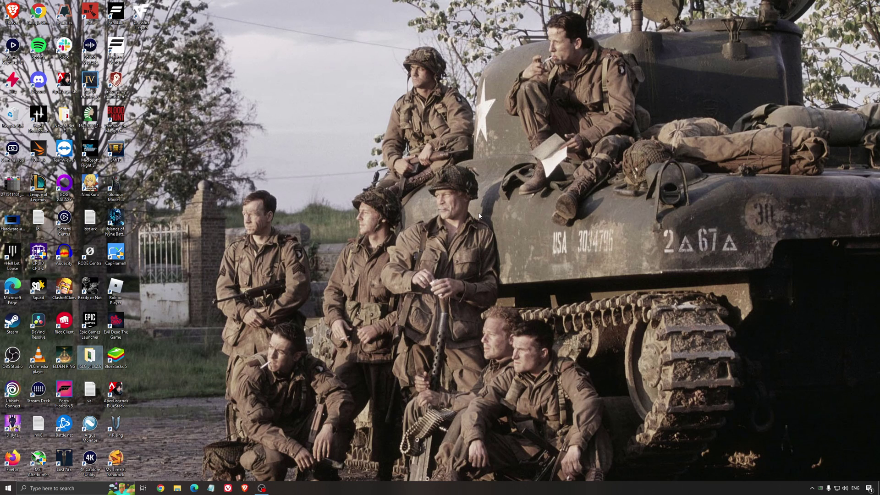
mouse_move(504, 332)
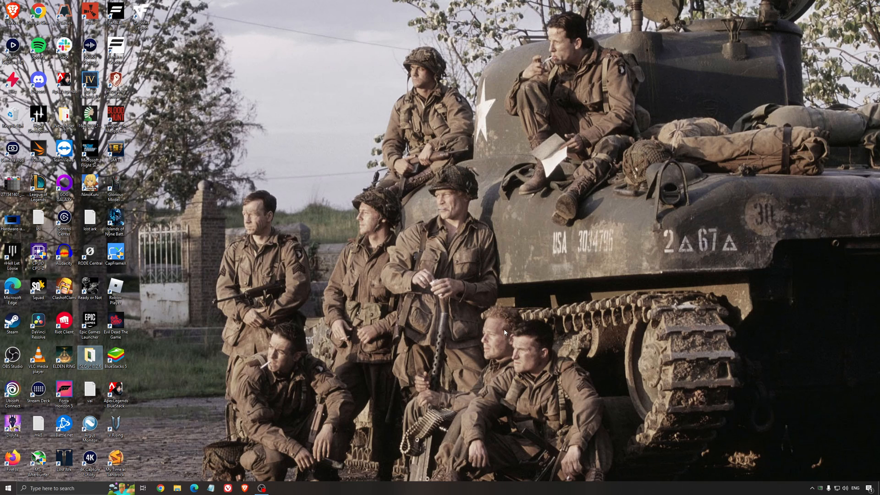
mouse_move(447, 276)
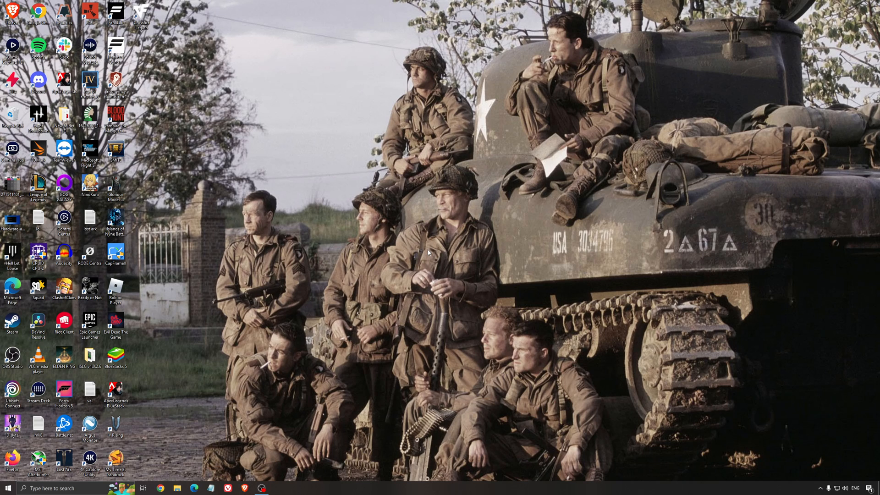
mouse_move(428, 254)
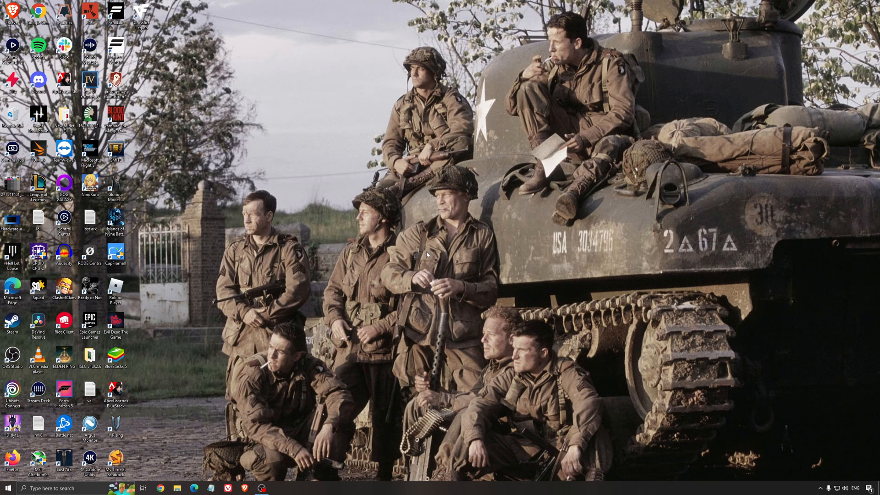
mouse_move(433, 248)
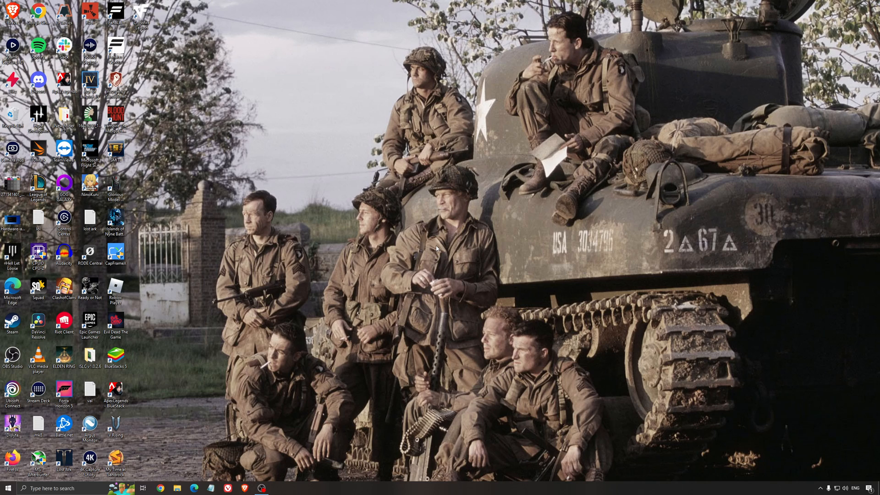
mouse_move(418, 239)
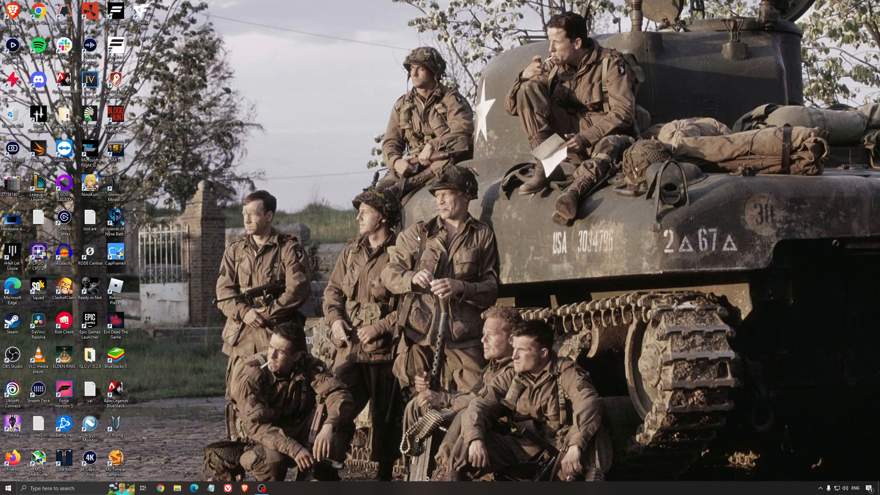
mouse_move(406, 222)
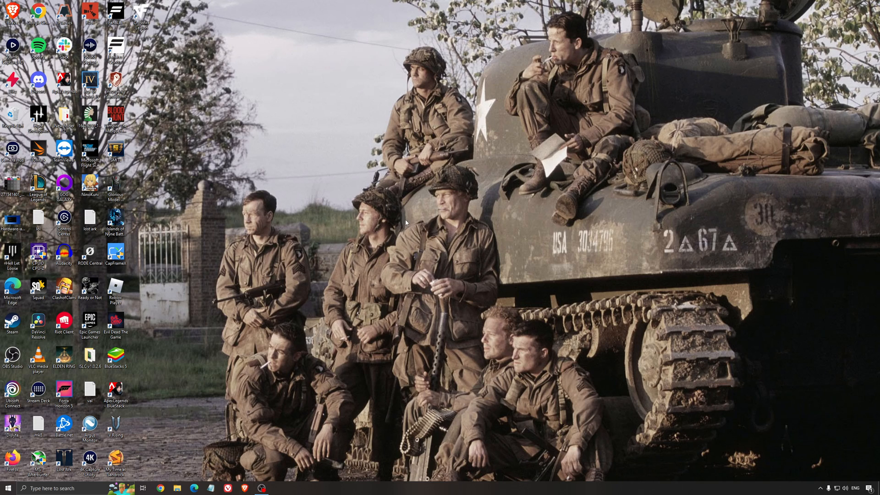
mouse_move(432, 241)
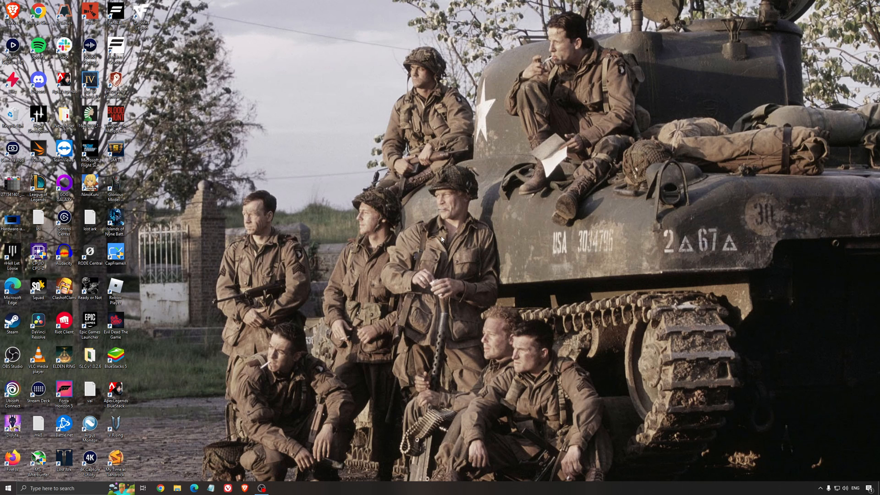
mouse_move(452, 244)
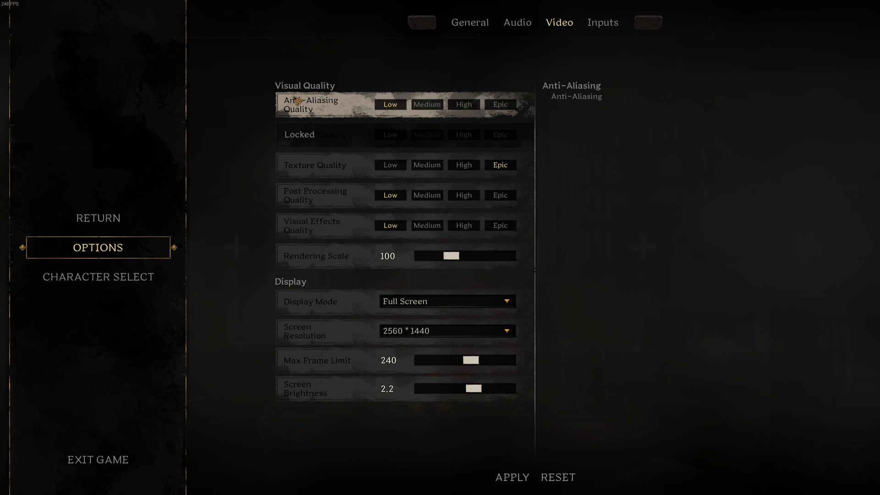
mouse_move(498, 113)
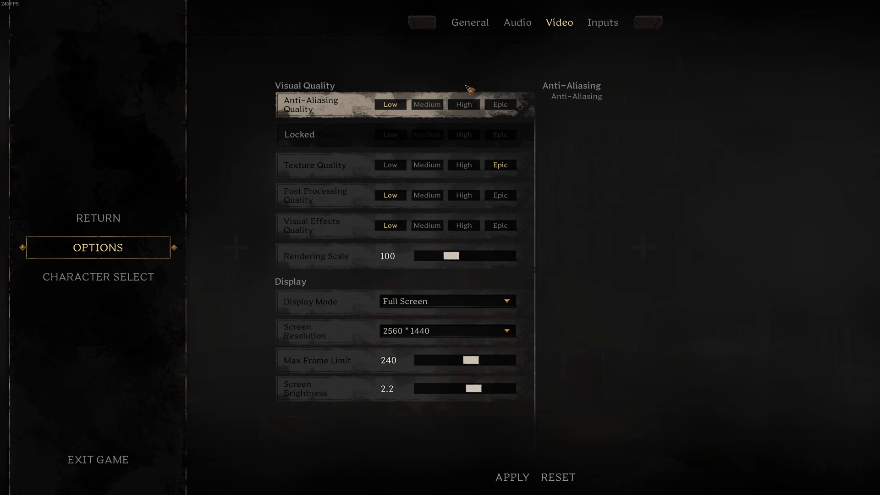
mouse_move(368, 110)
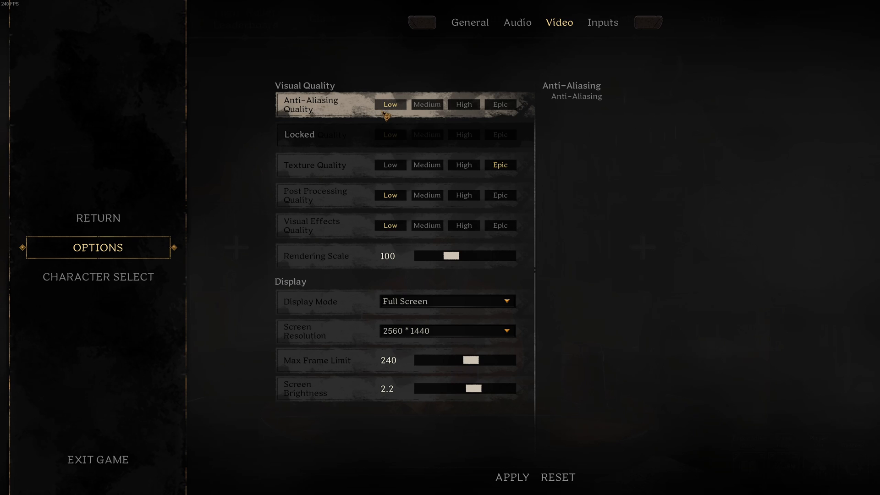
mouse_move(386, 117)
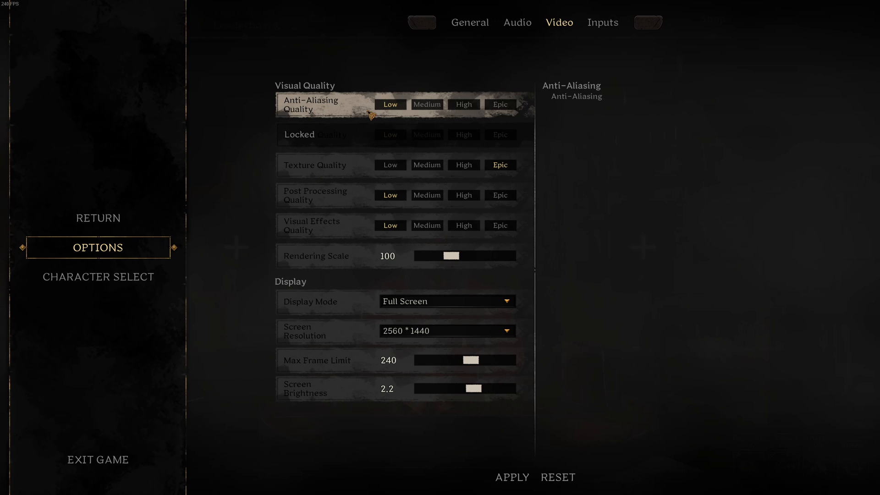
mouse_move(389, 107)
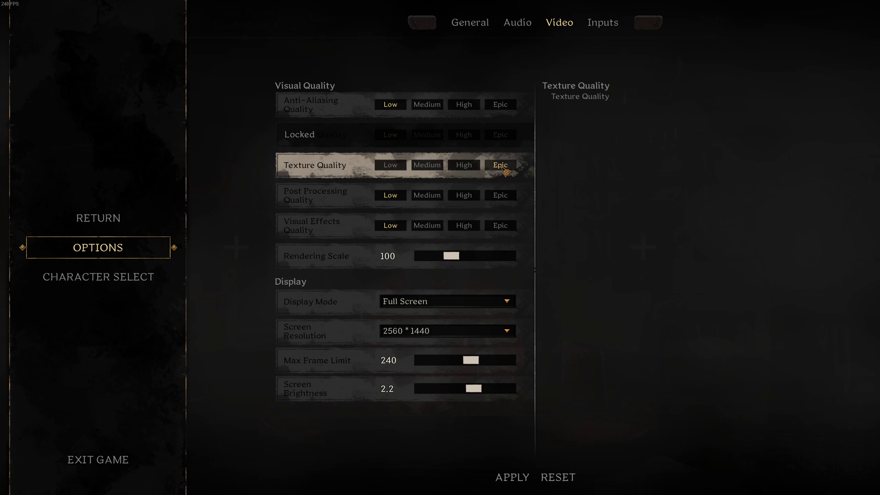
mouse_move(502, 173)
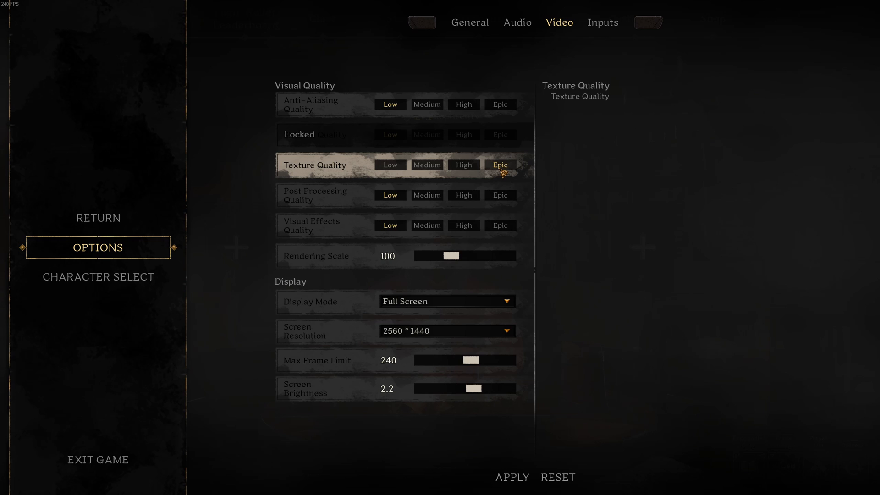
mouse_move(464, 164)
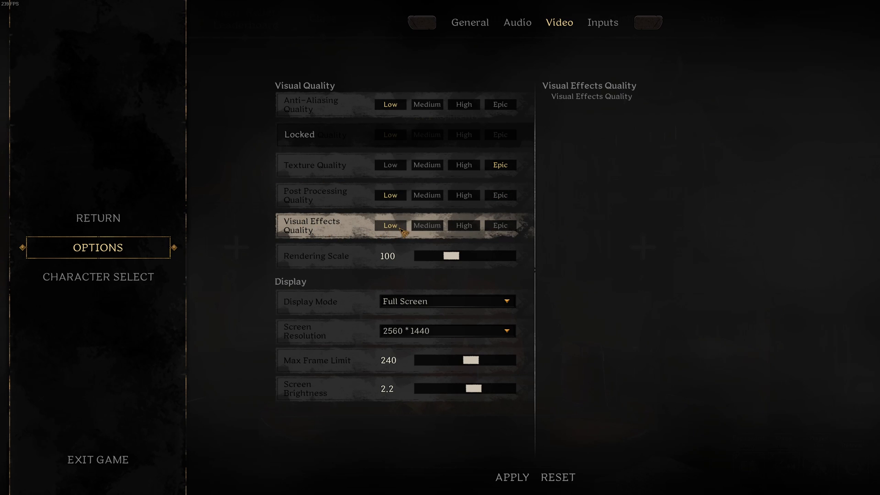
mouse_move(431, 226)
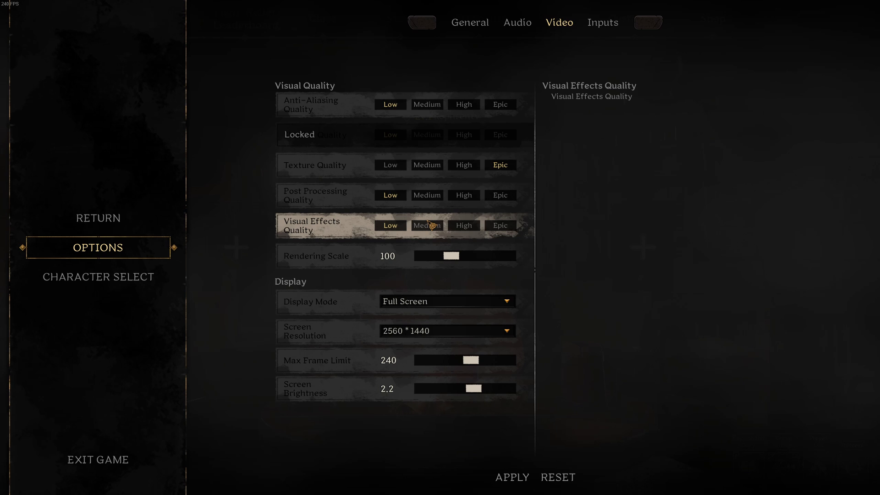
mouse_move(463, 225)
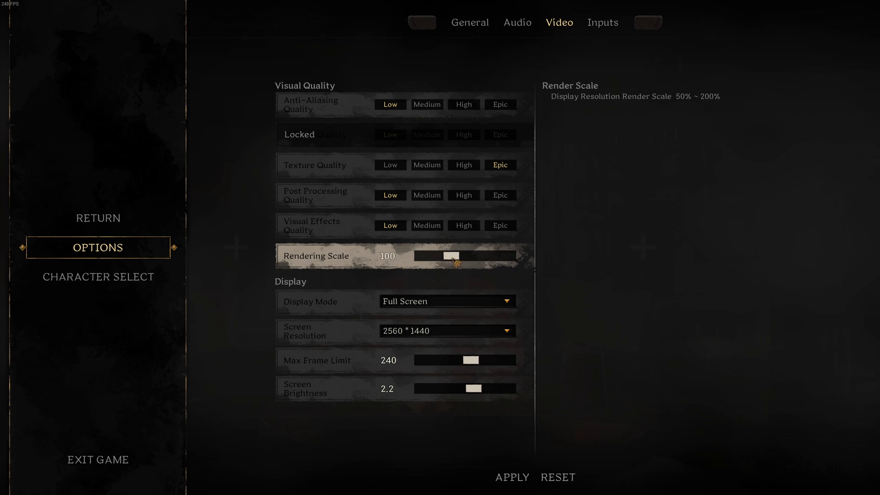
mouse_move(455, 268)
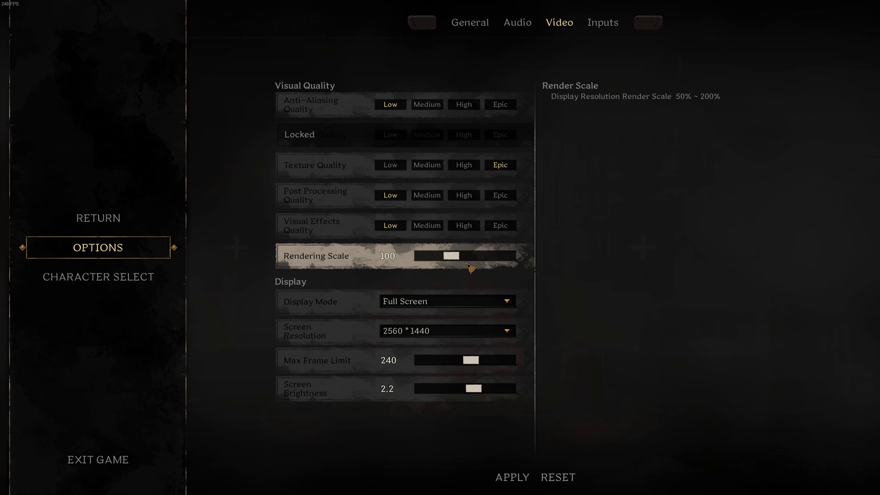
mouse_move(438, 307)
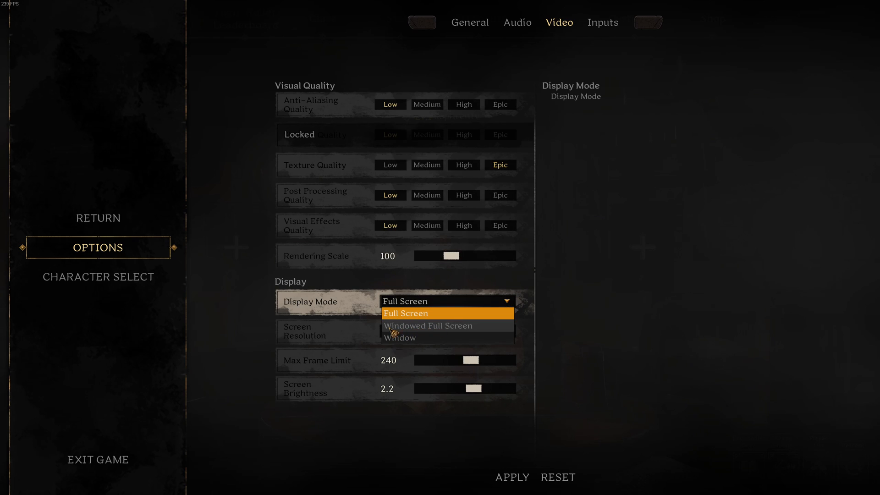
left_click(406, 313)
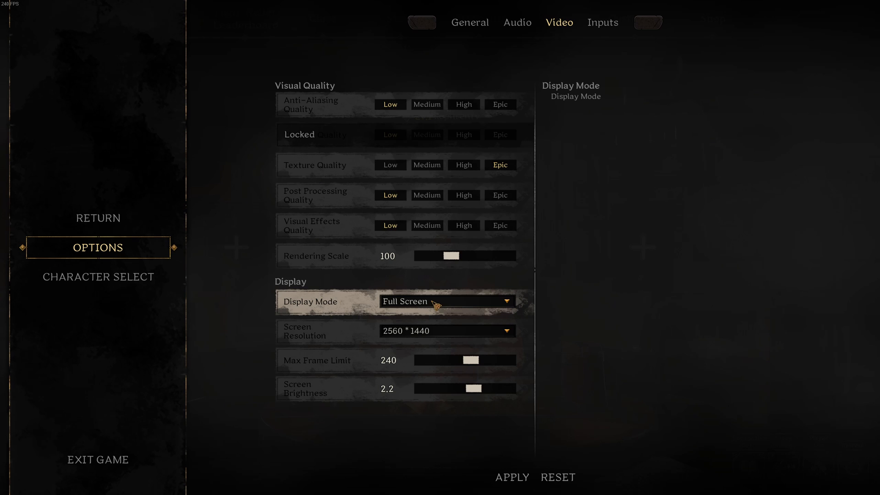
mouse_move(443, 304)
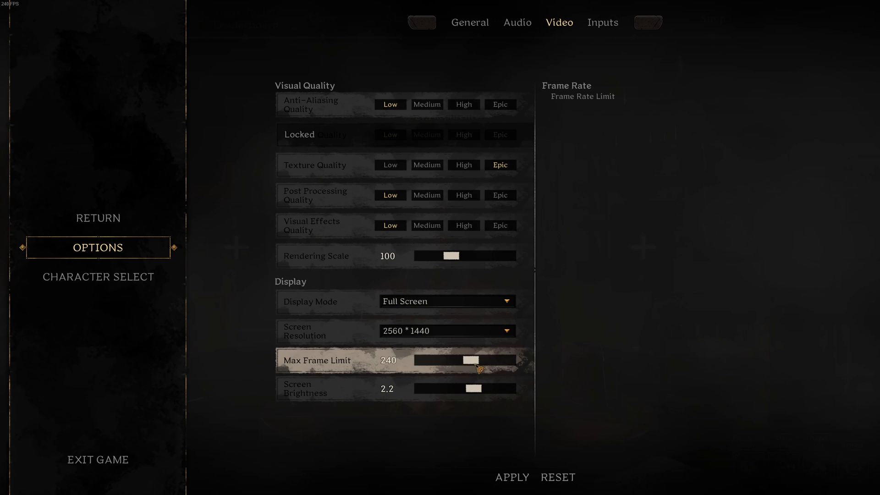
mouse_move(314, 195)
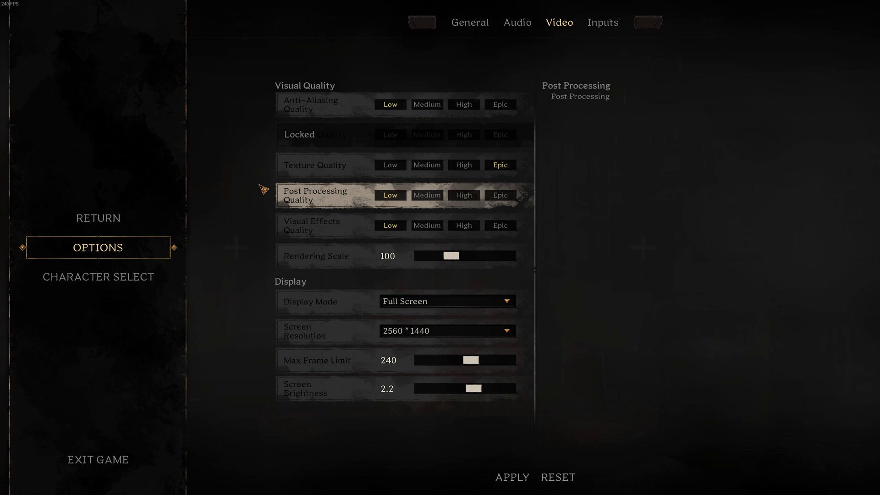
mouse_move(253, 53)
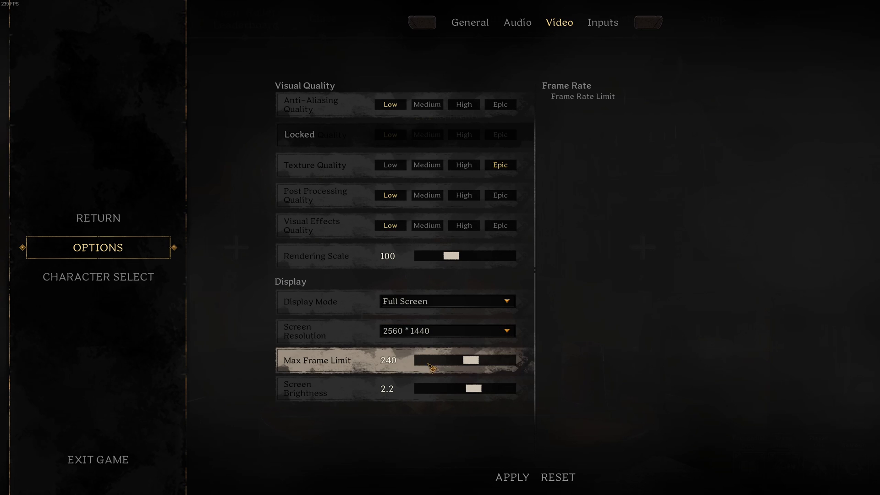
mouse_move(447, 378)
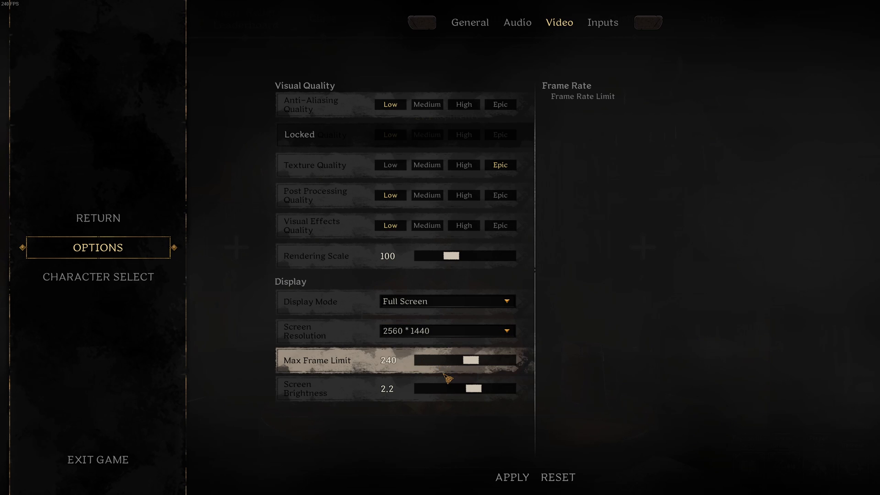